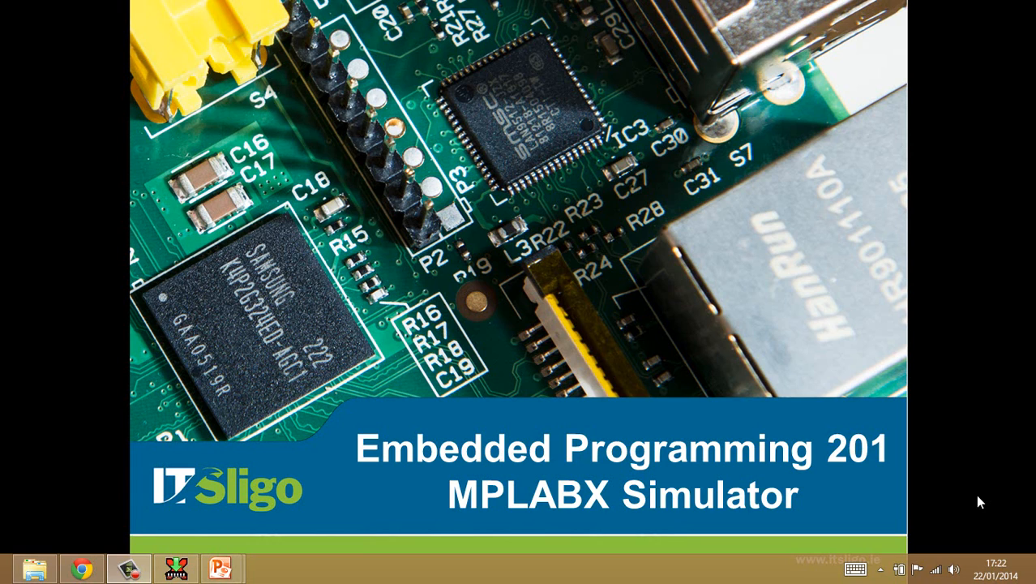
pyautogui.moveTo(972, 501)
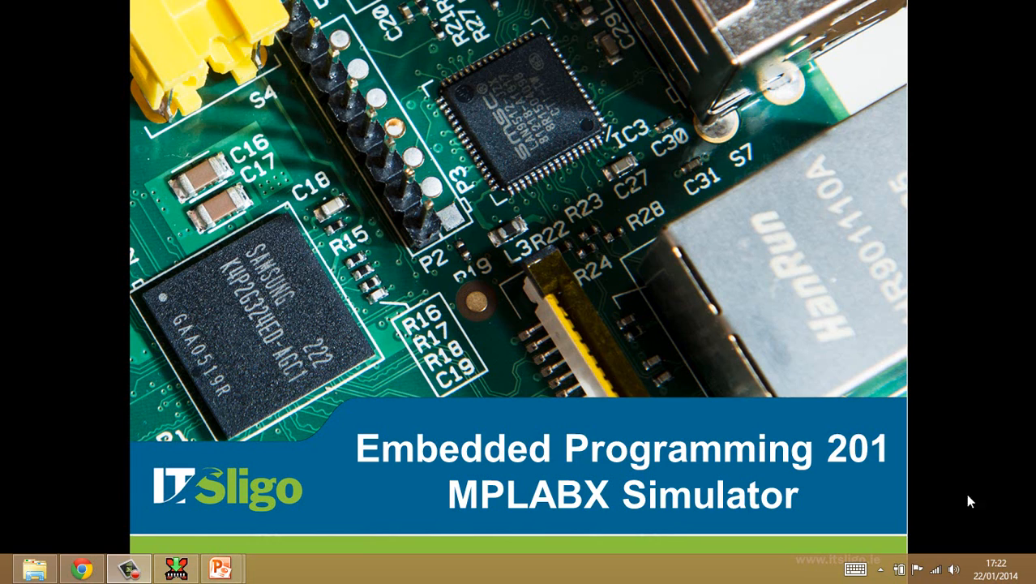
pyautogui.moveTo(811, 450)
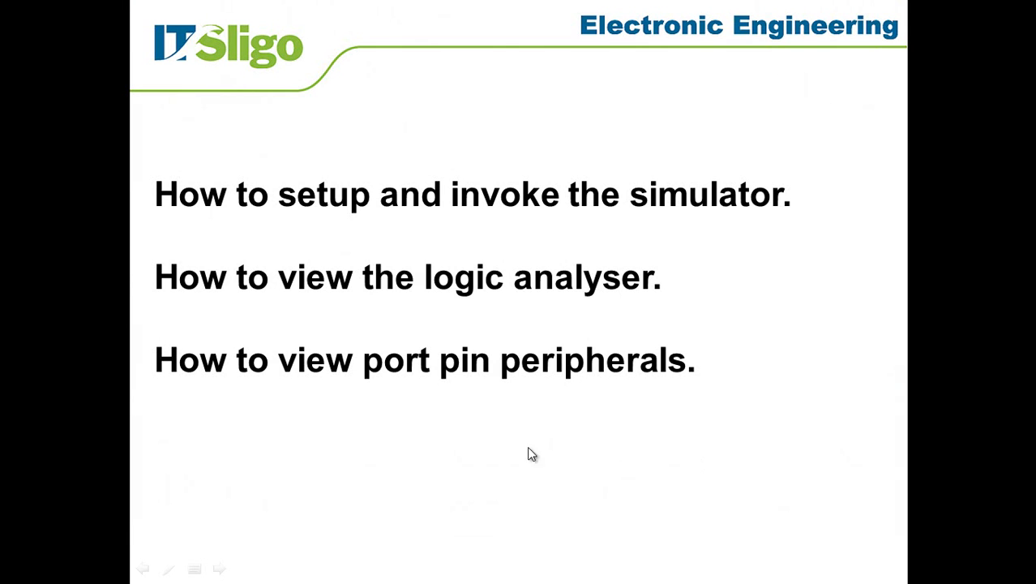
pyautogui.moveTo(487, 448)
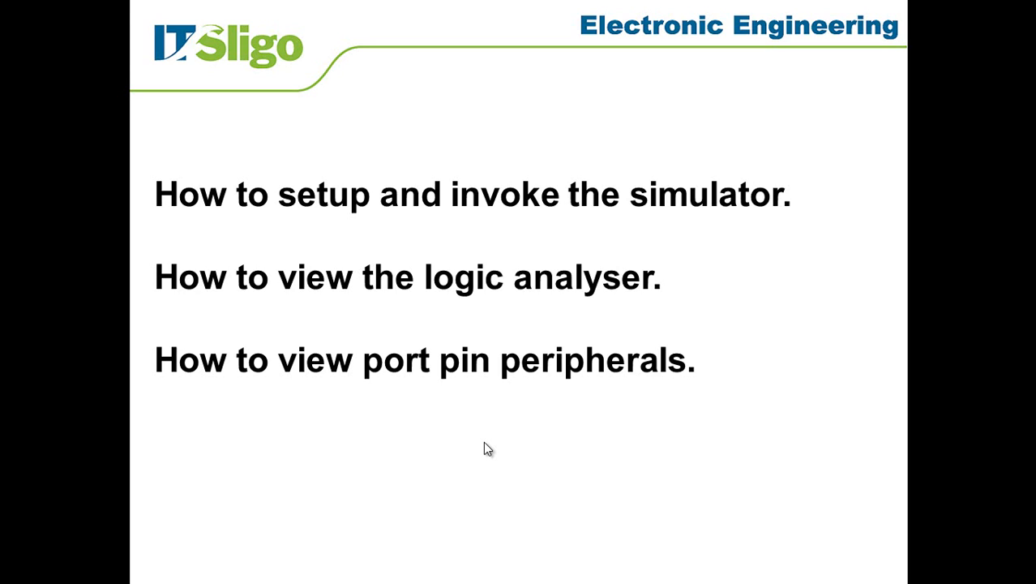
pyautogui.moveTo(396, 450)
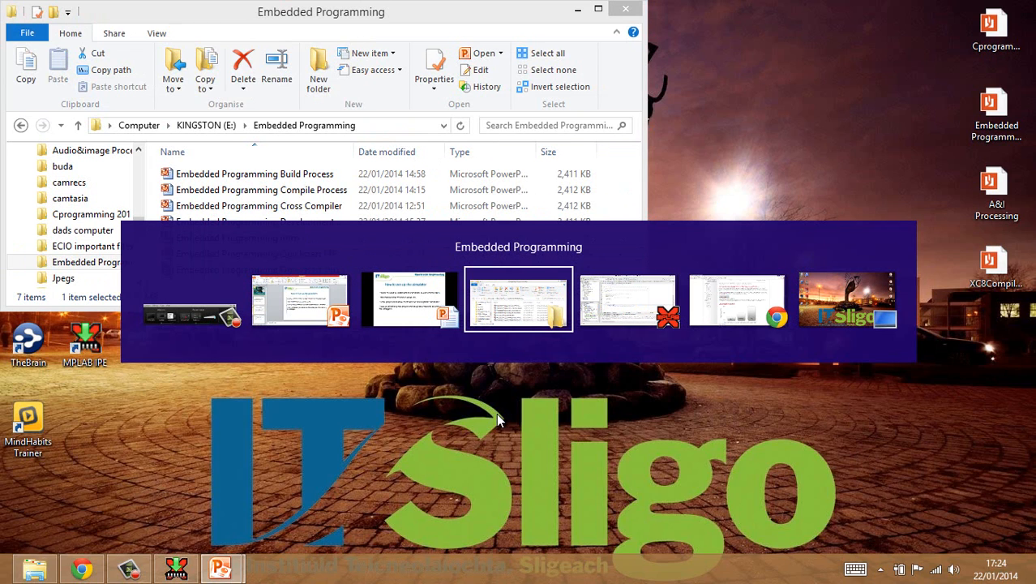
# Step: Switch to MPLAB X IDE with FirstMPLABProject's main.c and its build output in view
pyautogui.click(518, 299)
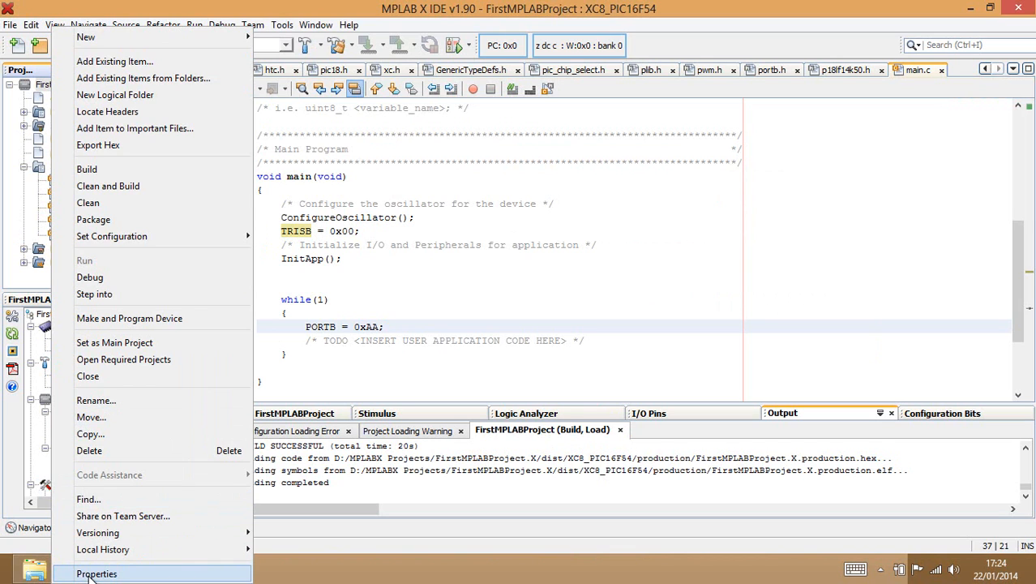
# Step: Open FirstMPLABProject's Project Properties to check the Simulator tool and XC8 compiler
pyautogui.click(97, 574)
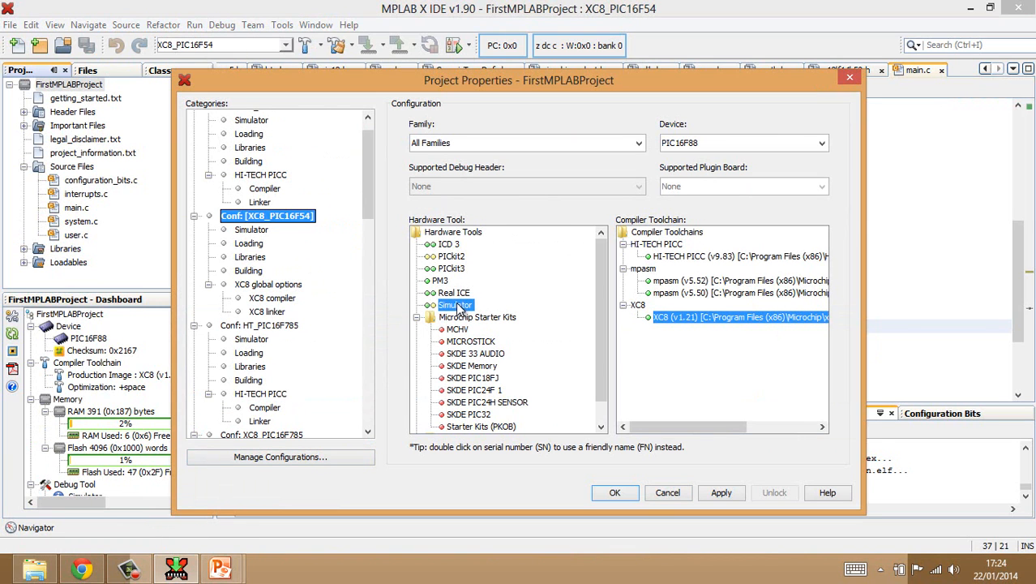
pyautogui.moveTo(456, 304)
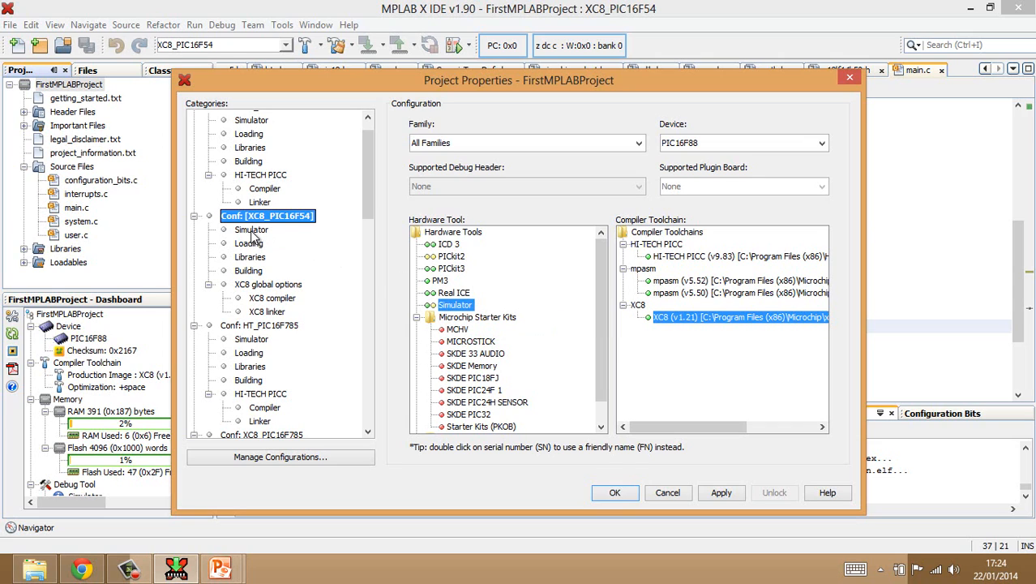
pyautogui.moveTo(255, 238)
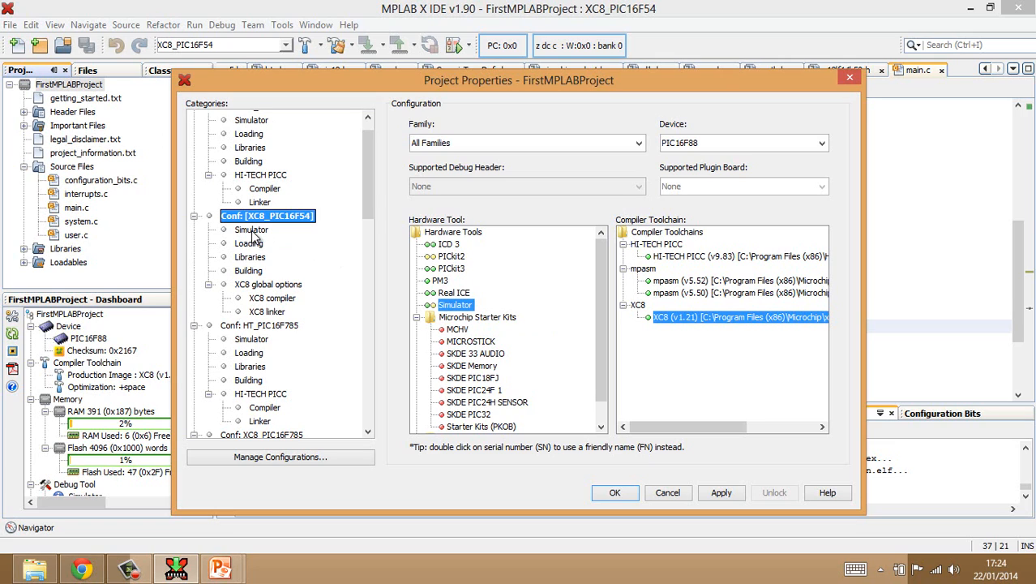
# Step: Set the Simulator's Trace category data collection to Instruction Trace
pyautogui.click(251, 230)
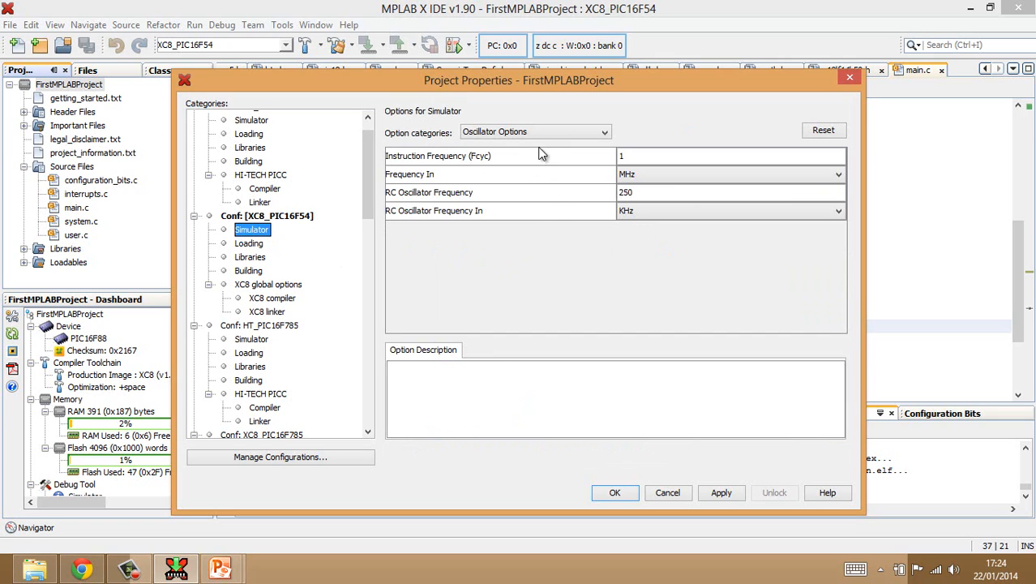
pyautogui.click(535, 132)
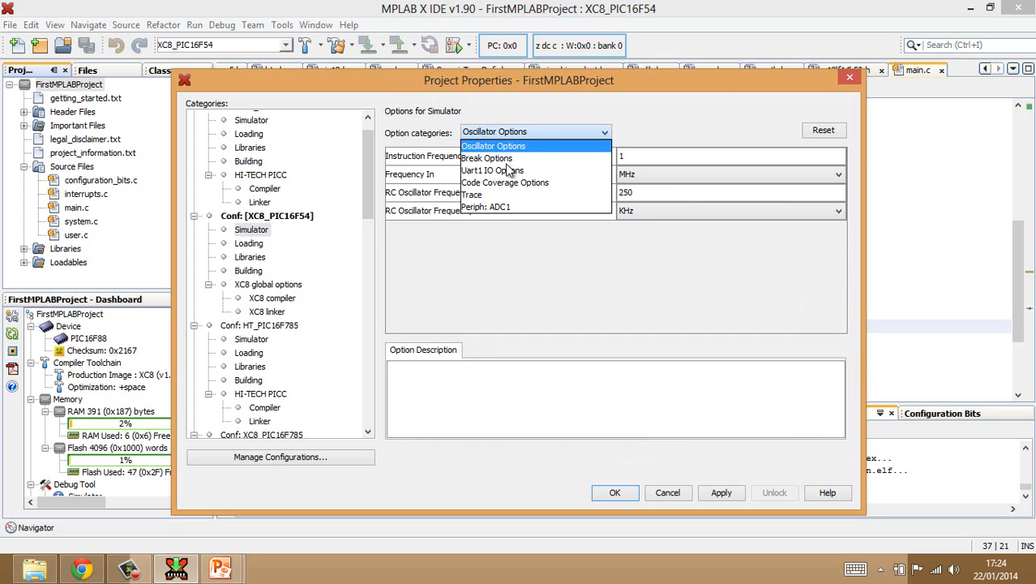
pyautogui.click(472, 194)
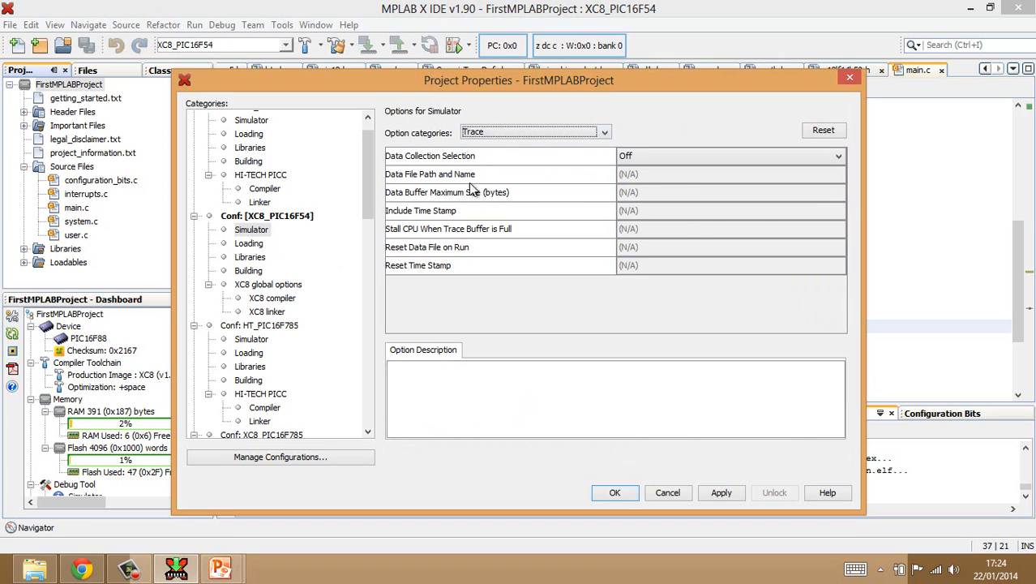
pyautogui.moveTo(558, 160)
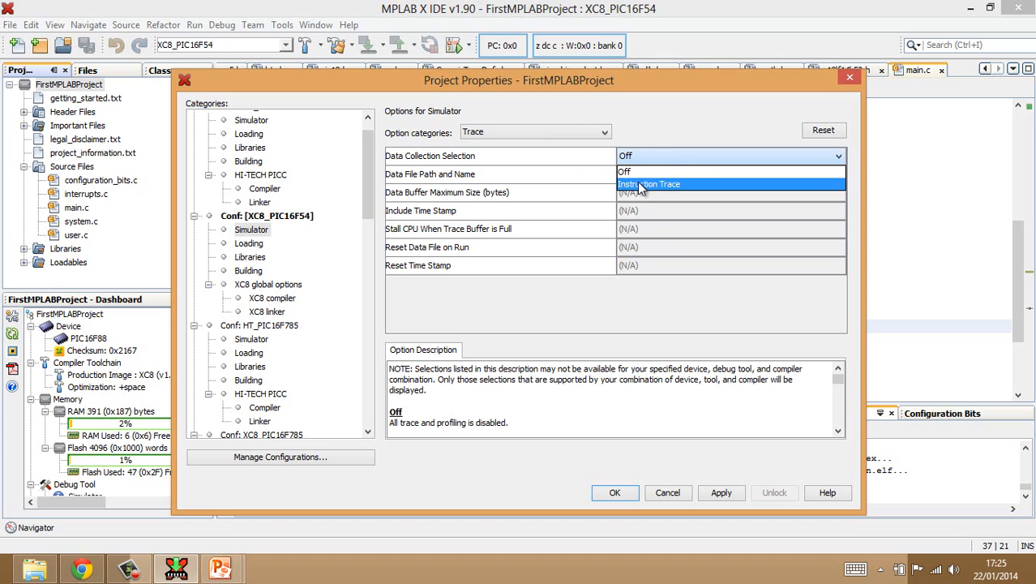
pyautogui.click(649, 183)
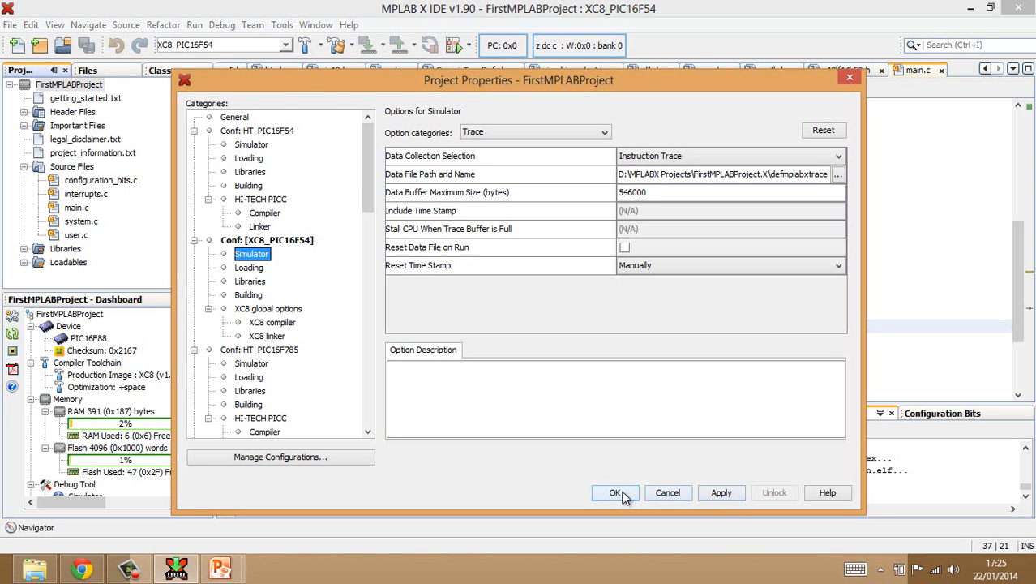
# Step: Apply the property changes, then browse the Run and Debug menus for Debug Project
pyautogui.click(615, 492)
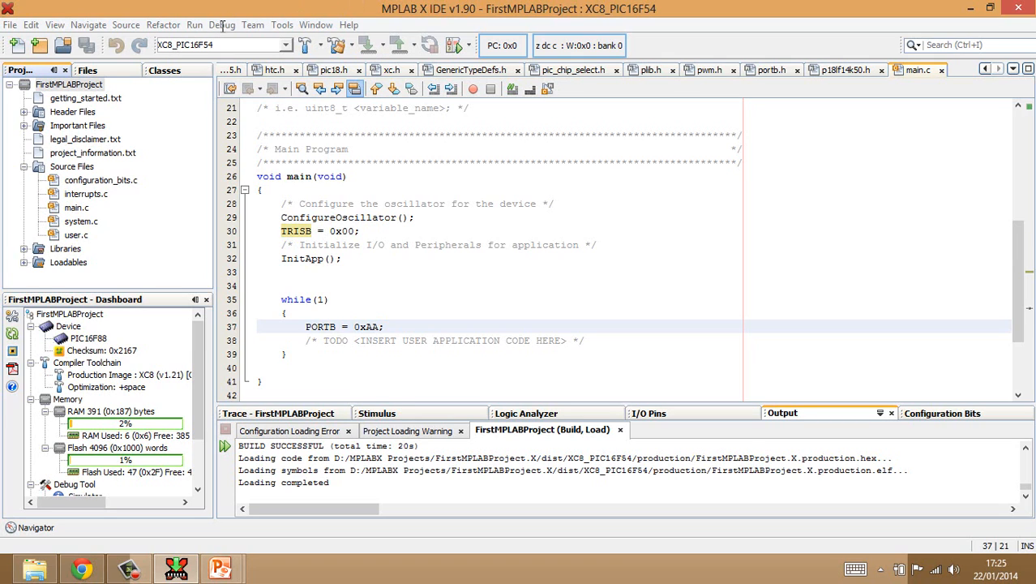
pyautogui.moveTo(192, 24)
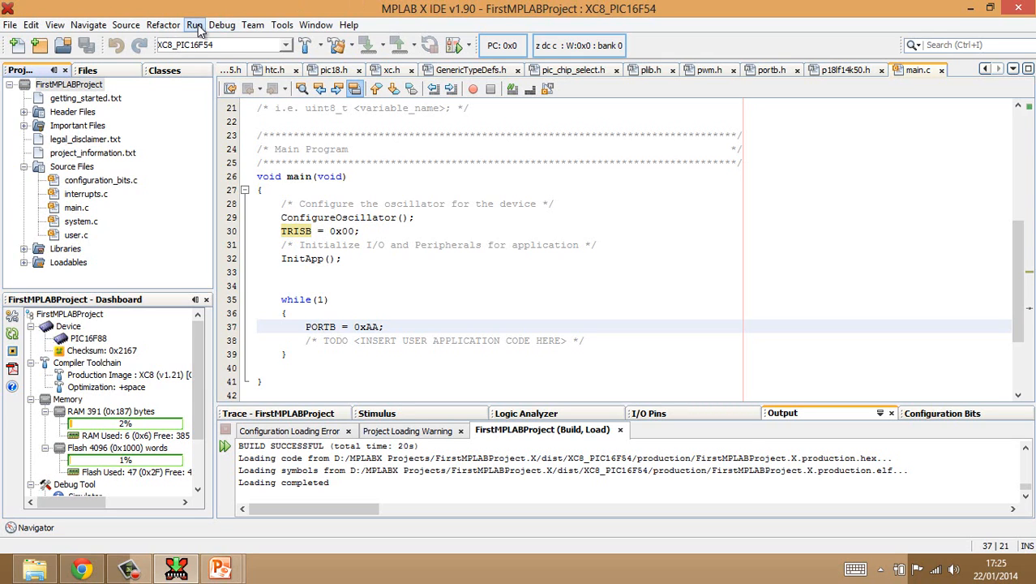
pyautogui.click(194, 24)
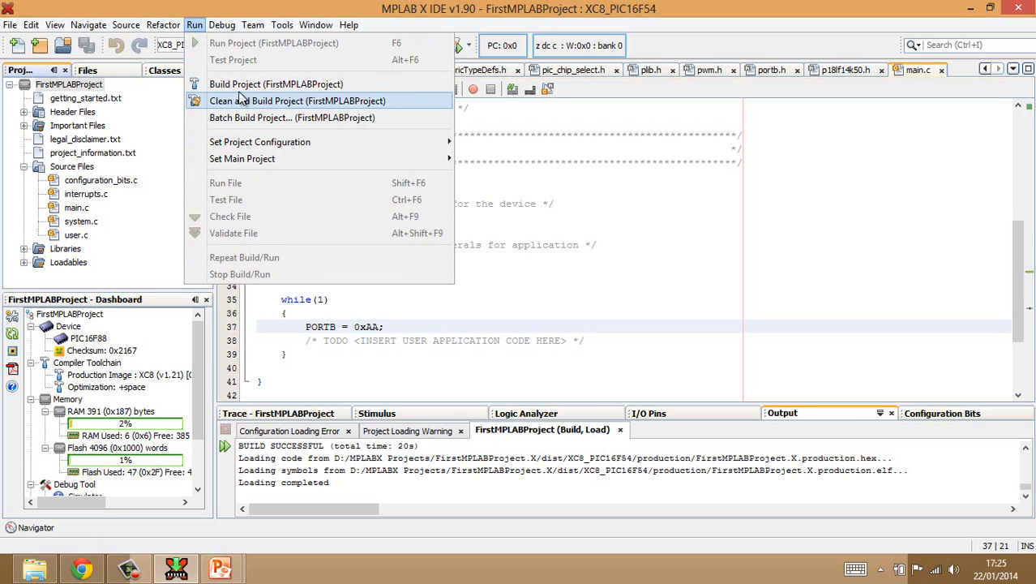
pyautogui.moveTo(276, 84)
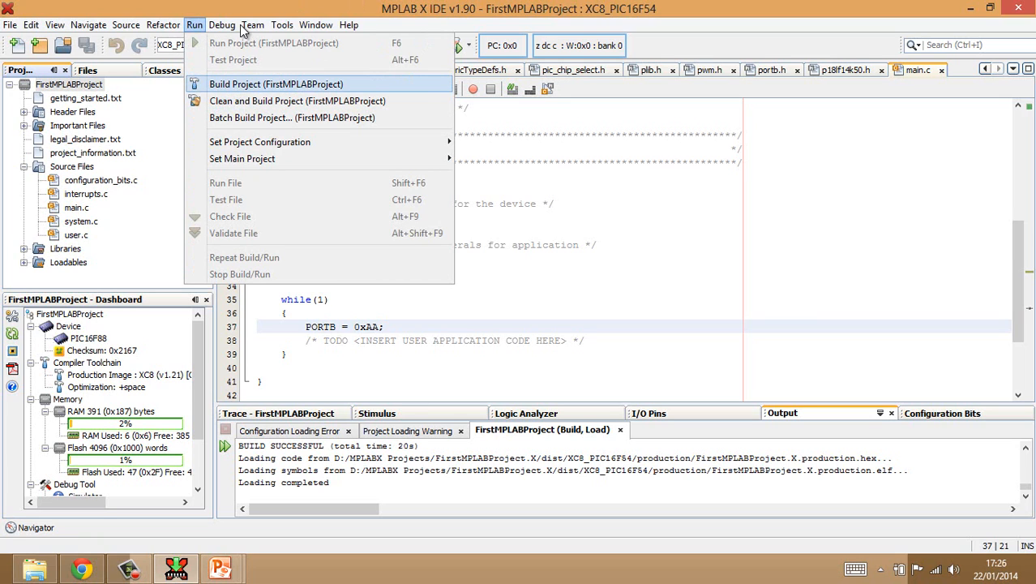
pyautogui.click(221, 24)
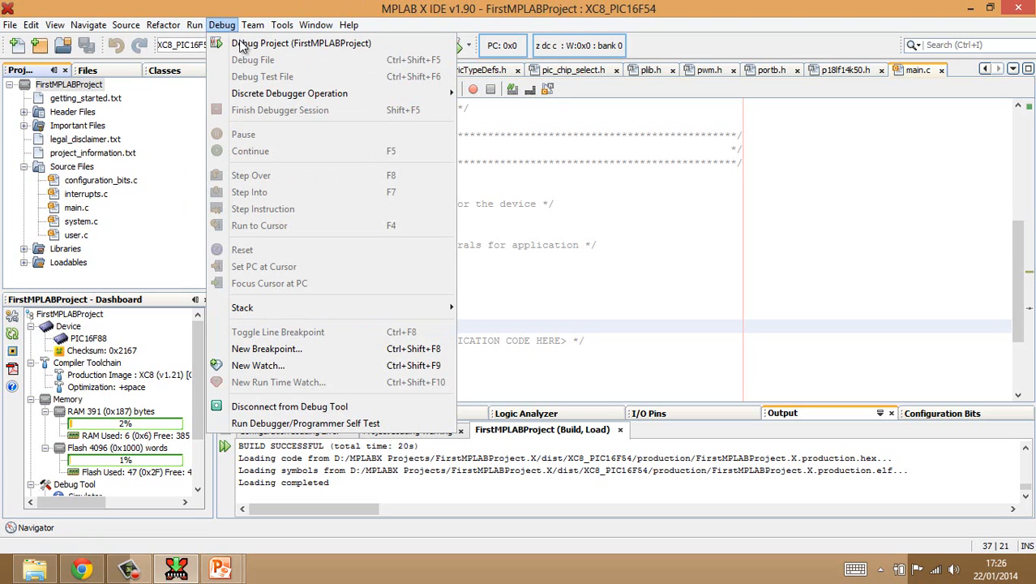
pyautogui.moveTo(308, 31)
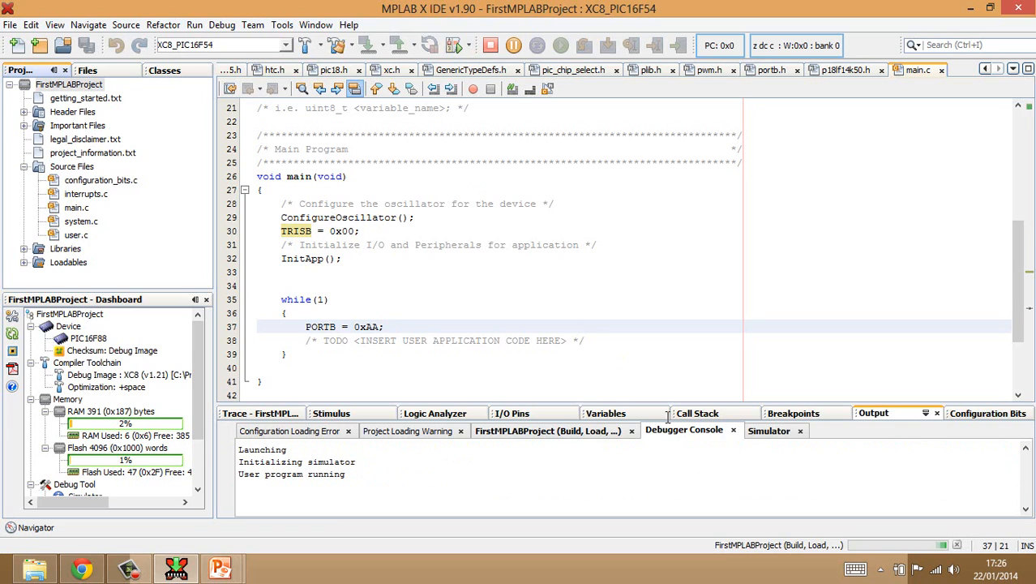
# Step: View the Simulator output messages, then bring up the Logic Analyzer view
pyautogui.click(769, 431)
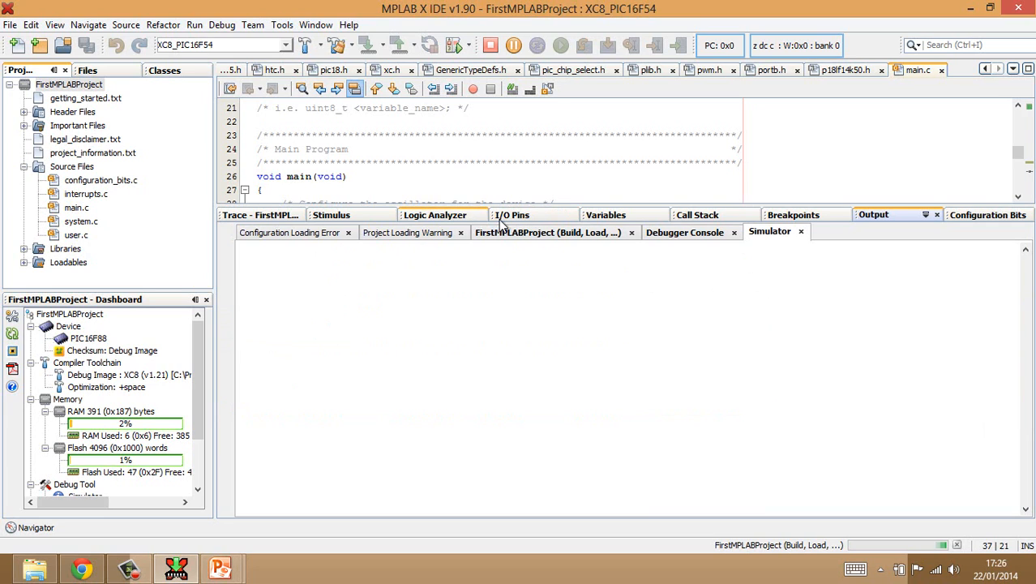
pyautogui.moveTo(435, 214)
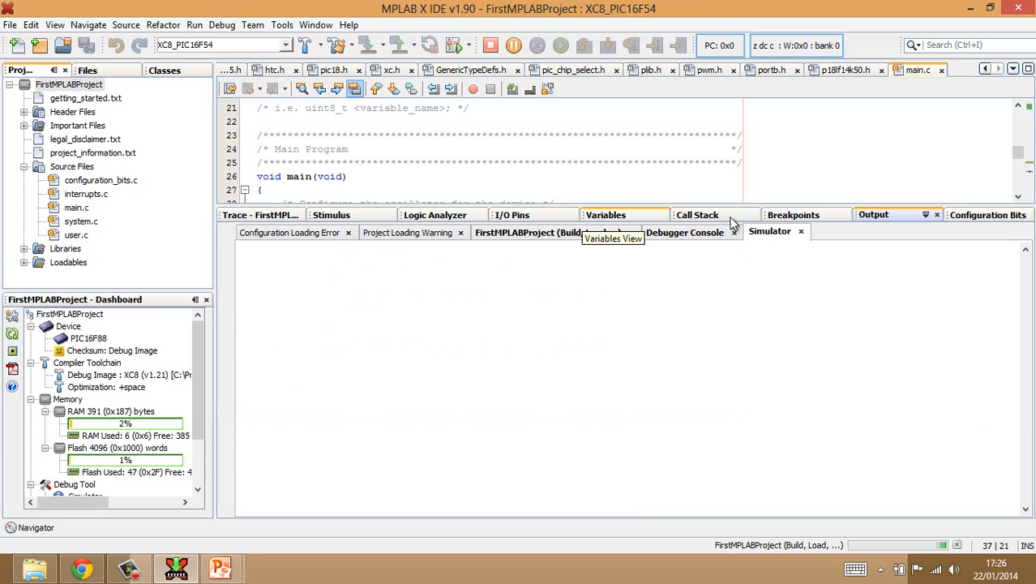
pyautogui.moveTo(435, 214)
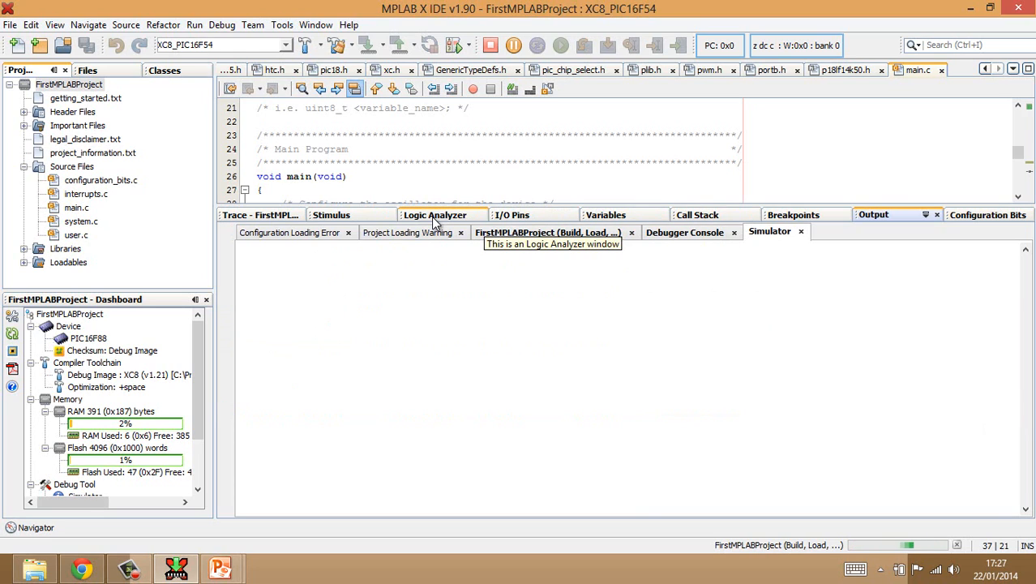
pyautogui.click(434, 214)
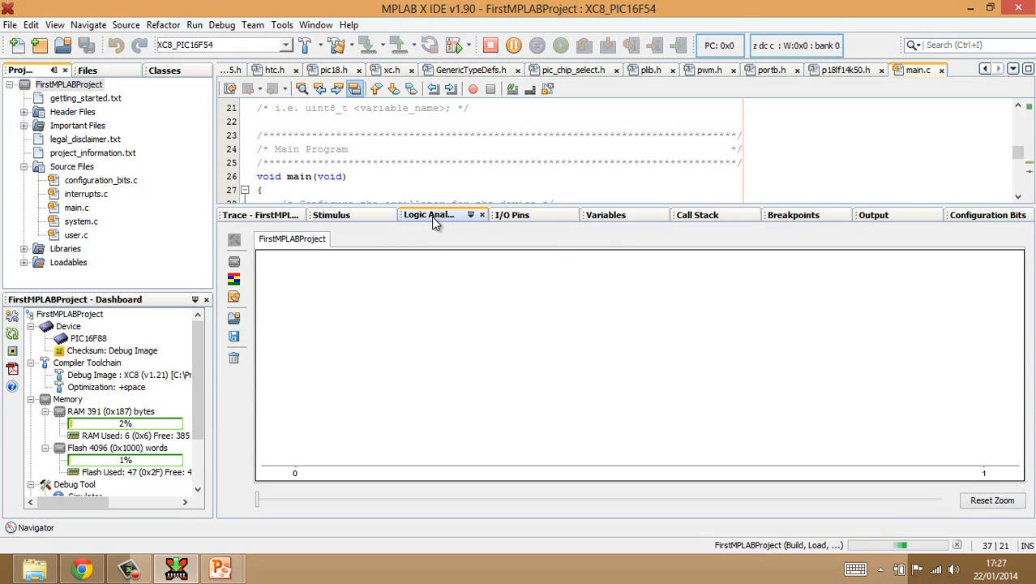
pyautogui.press('alt+tab')
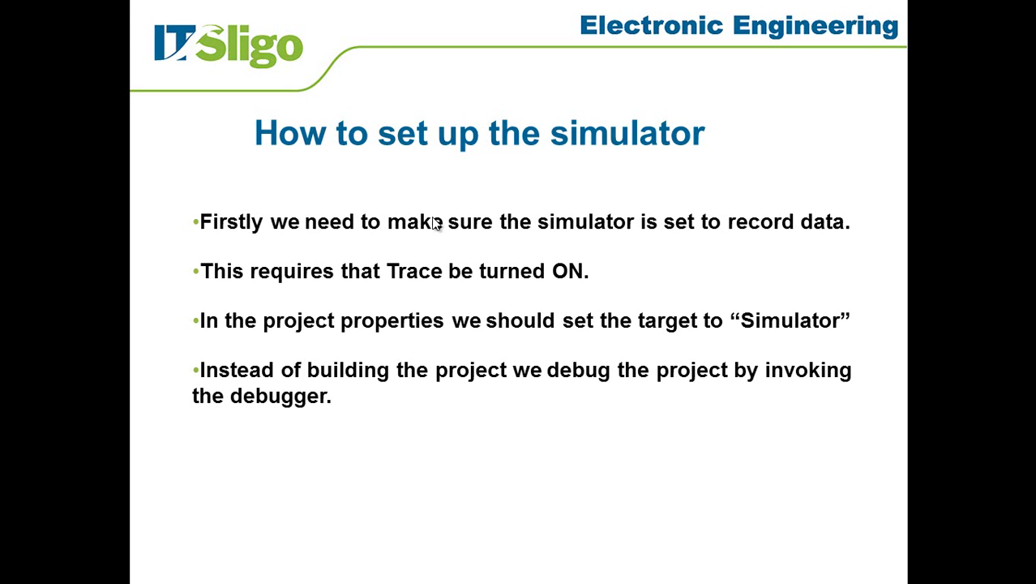
pyautogui.press('right')
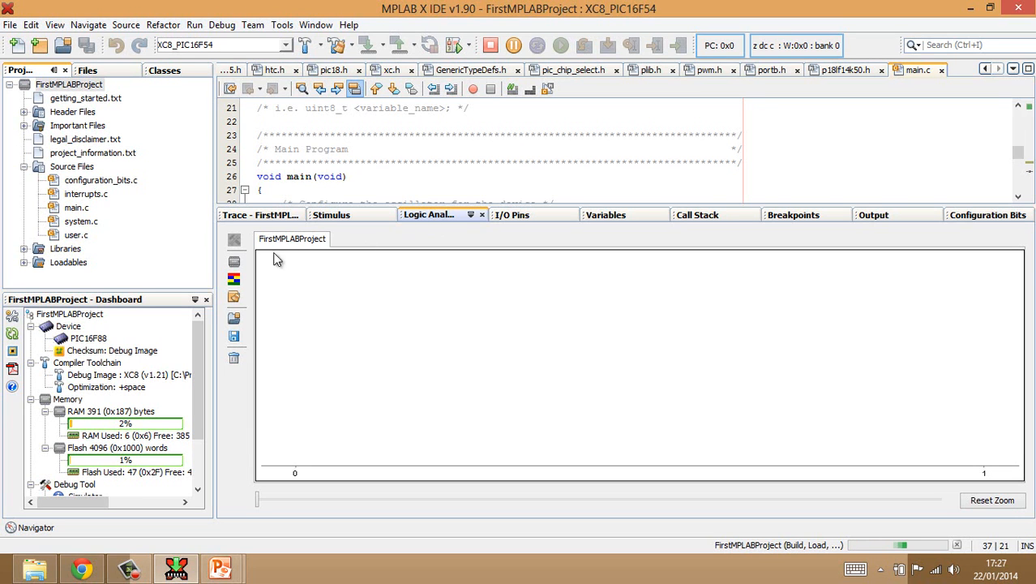
pyautogui.moveTo(234, 261)
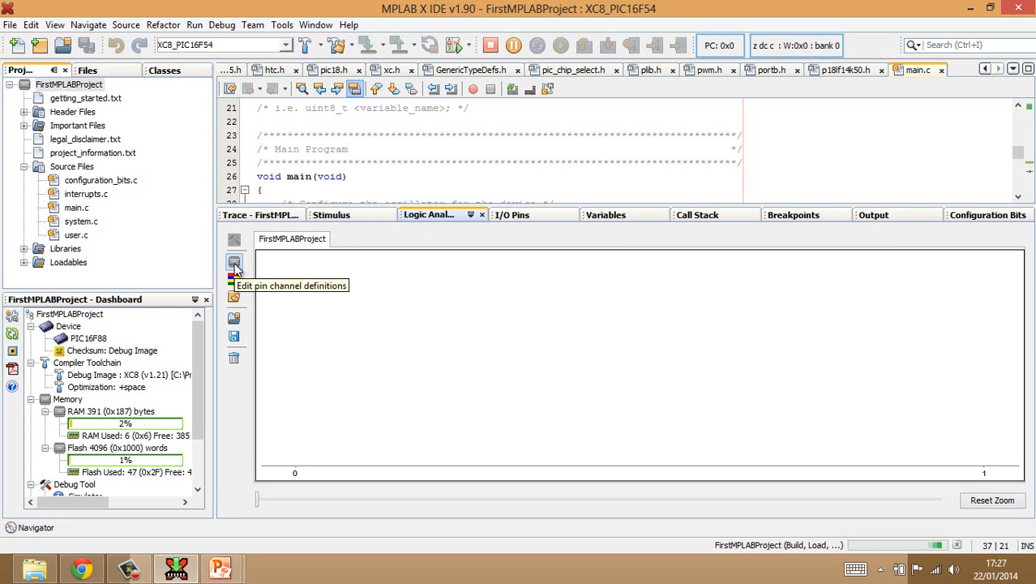
# Step: Move pins RB0 through RB7 into the Logic Analyzer's selected pins list
pyautogui.click(233, 261)
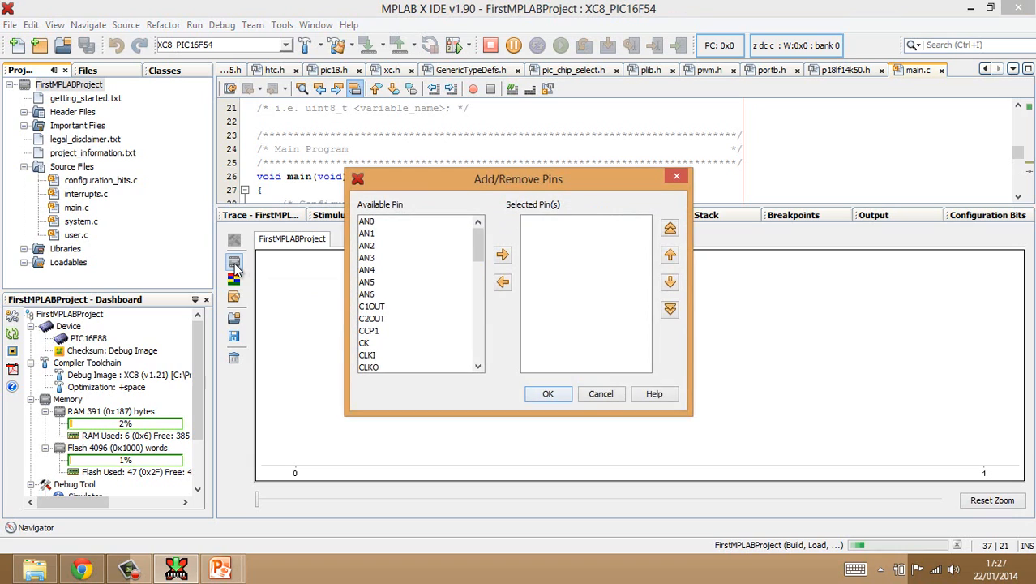
pyautogui.moveTo(480, 330)
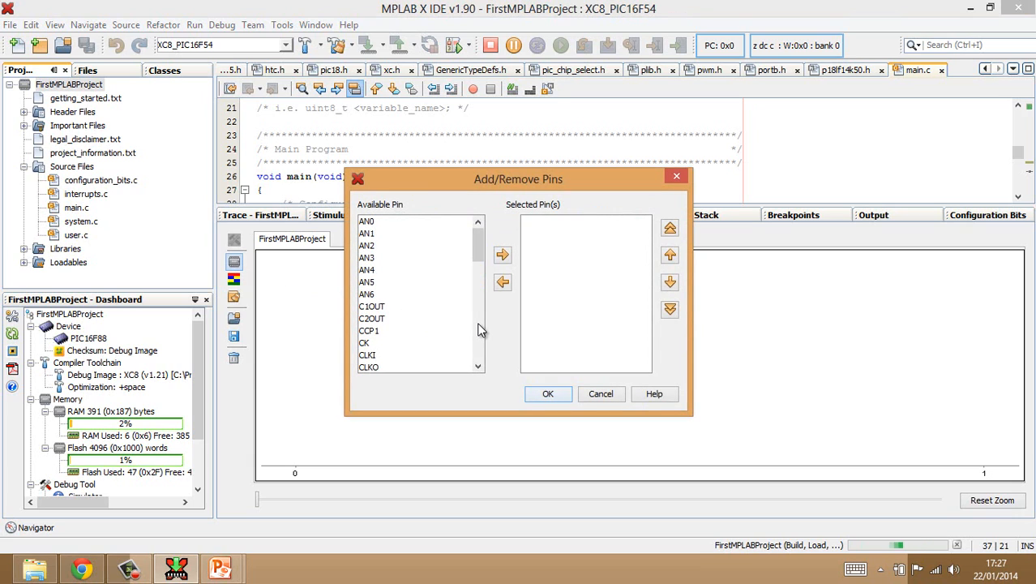
pyautogui.scroll(-3)
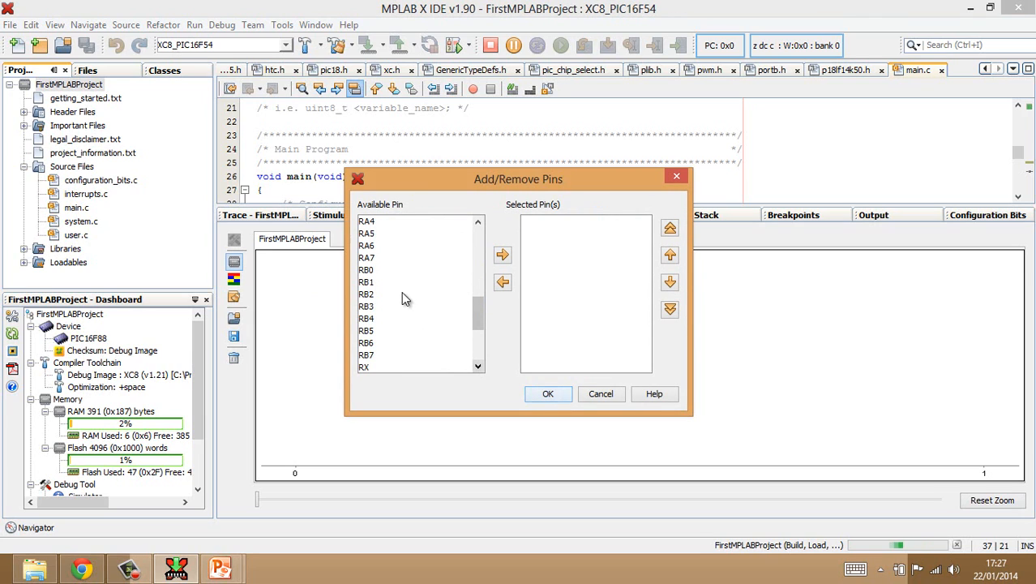
pyautogui.click(366, 270)
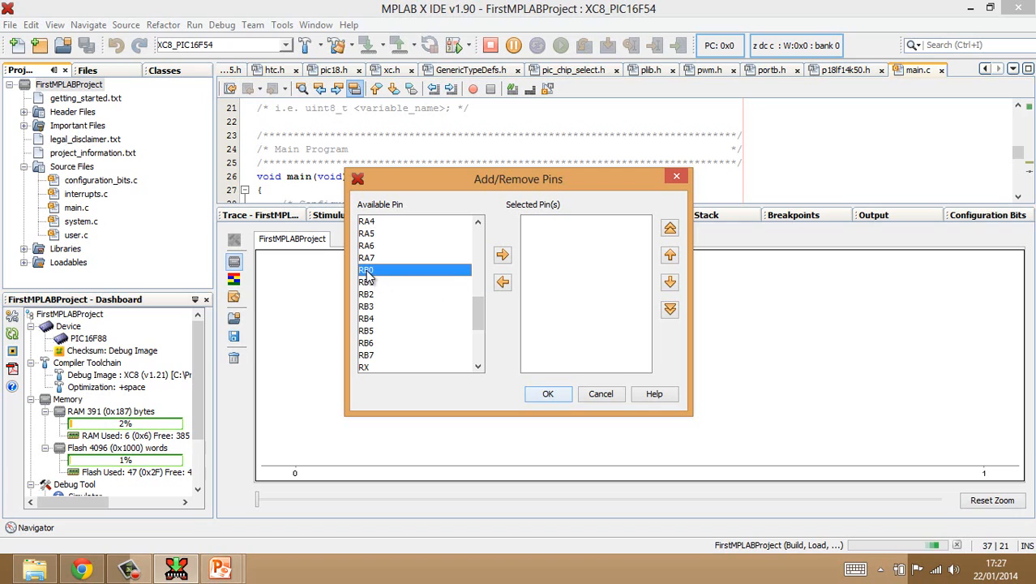
pyautogui.moveTo(367, 270); pyautogui.dragTo(367, 342)
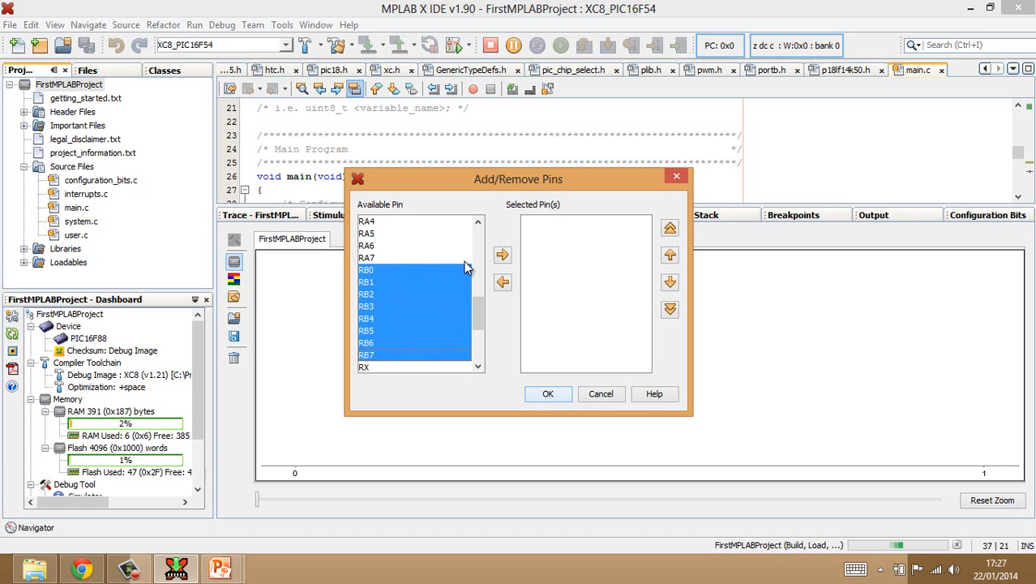
pyautogui.click(503, 255)
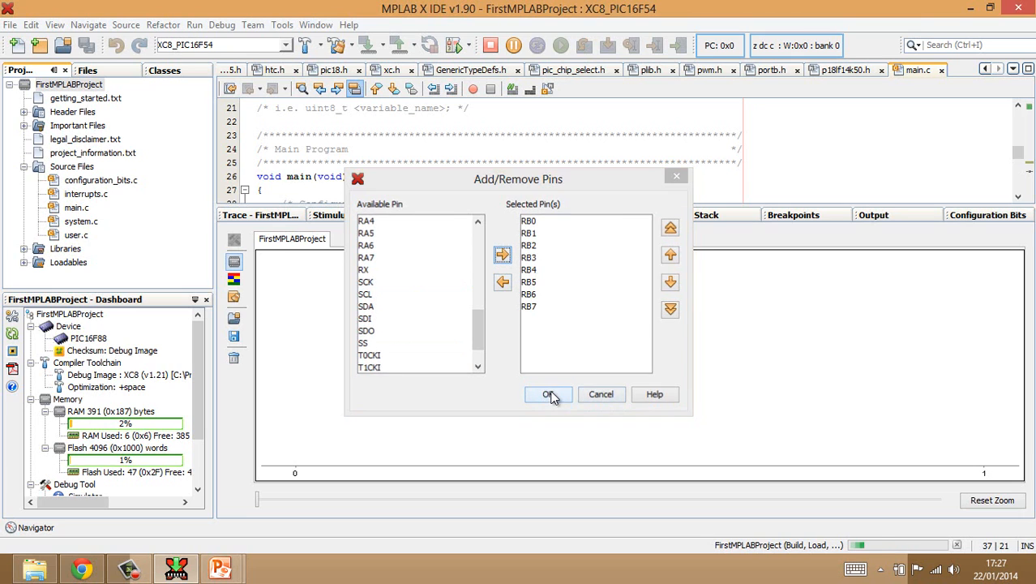
# Step: Confirm the RB0–RB7 pin selection so the analyzer shows eight channels
pyautogui.click(548, 394)
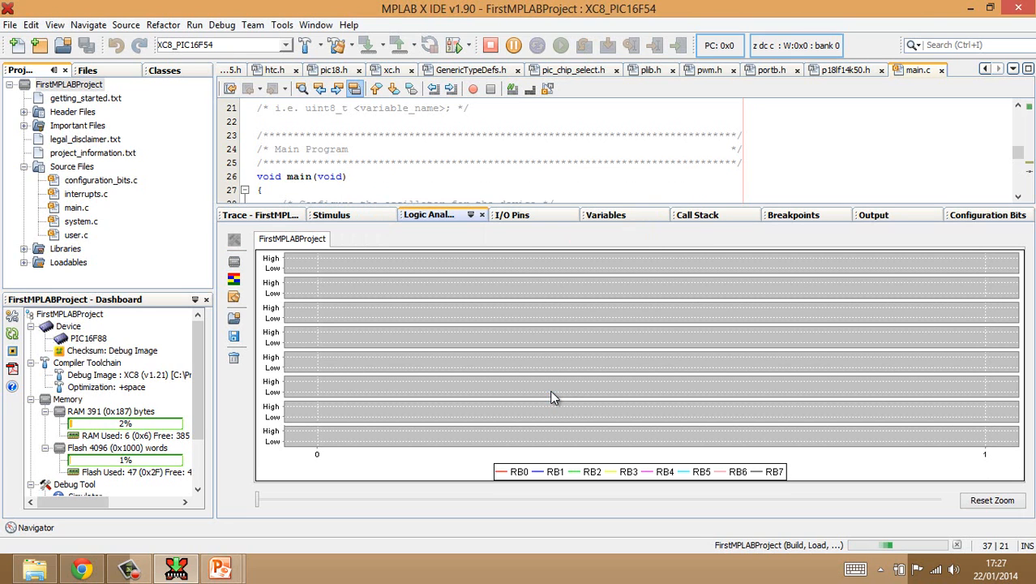
pyautogui.moveTo(534, 261)
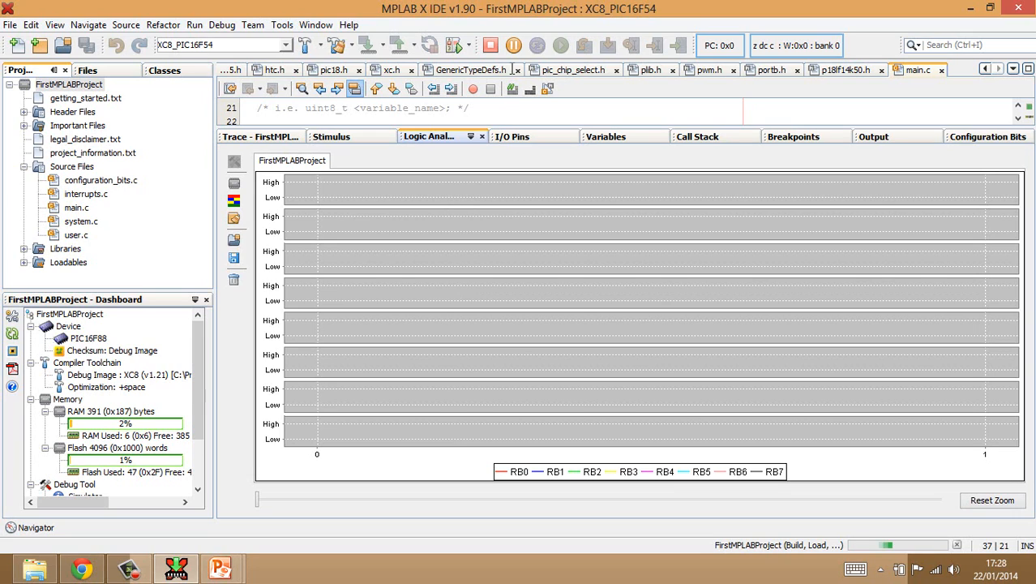
# Step: Run the simulation, pause it at PORTB = 0xAA, and resume
pyautogui.click(513, 44)
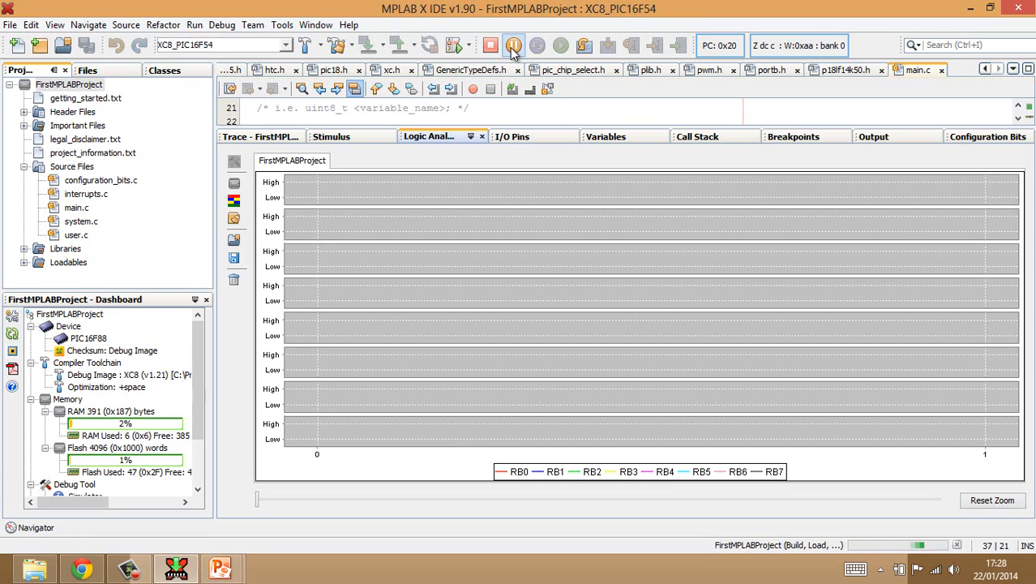
pyautogui.click(561, 45)
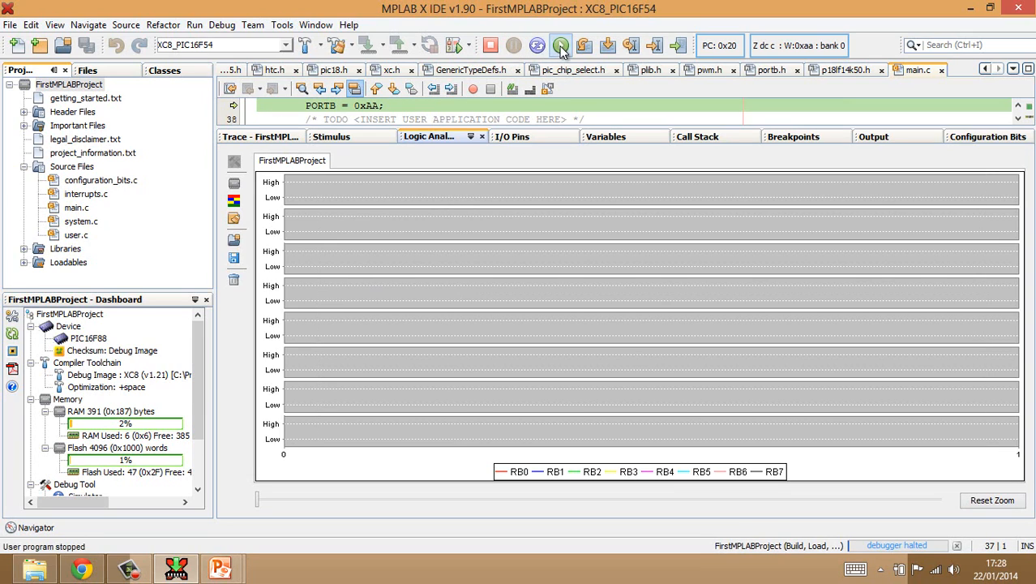
pyautogui.click(513, 44)
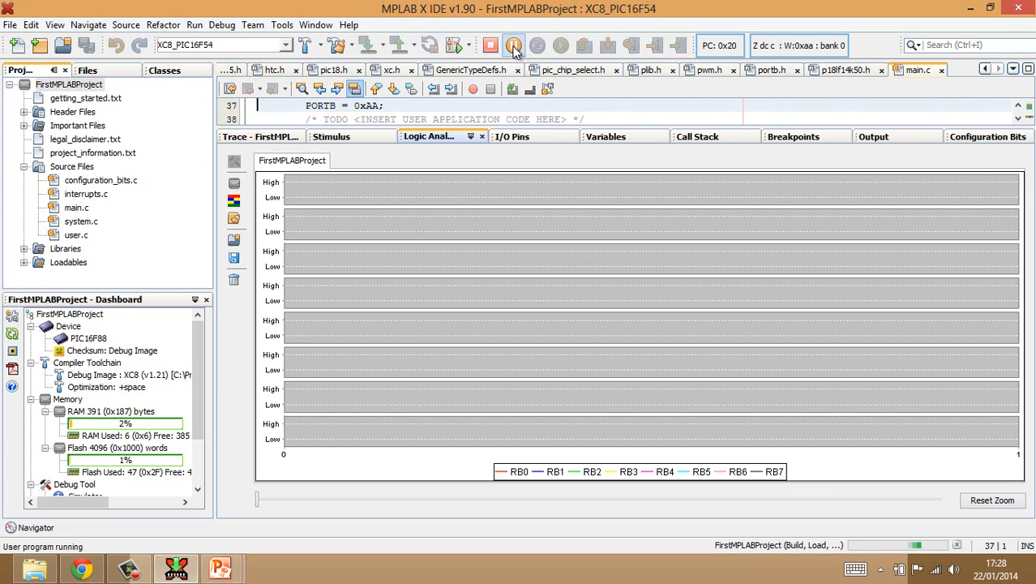
pyautogui.moveTo(514, 45)
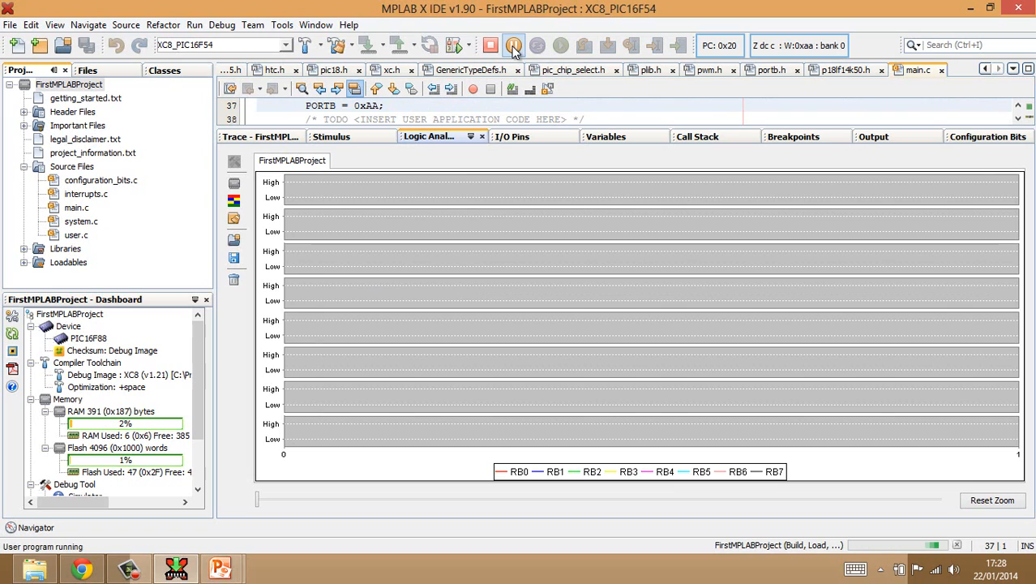
# Step: Pause the simulator to see alternating high/low traces on RB0–RB7
pyautogui.click(513, 45)
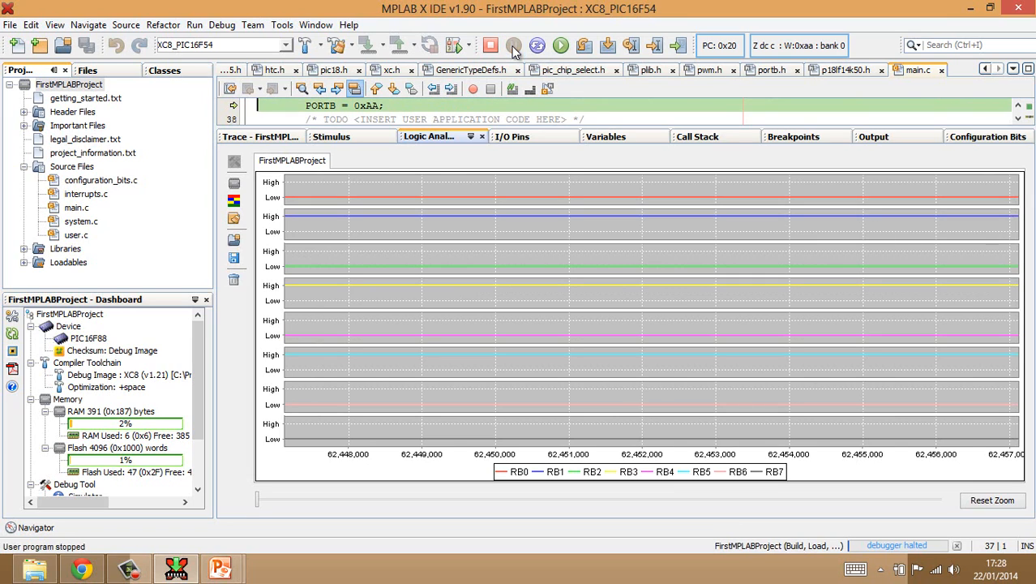
pyautogui.moveTo(582, 315)
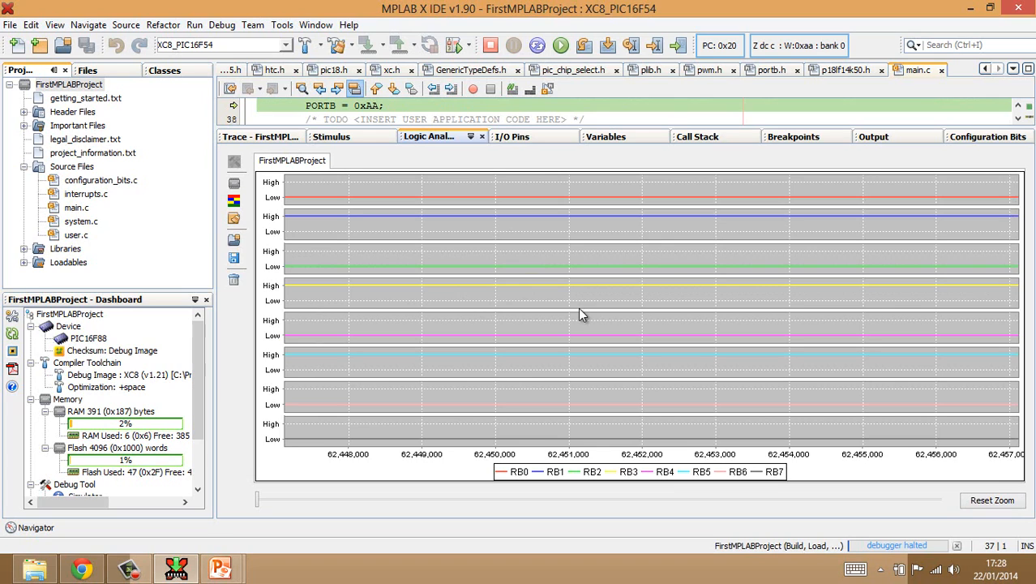
pyautogui.moveTo(506, 289)
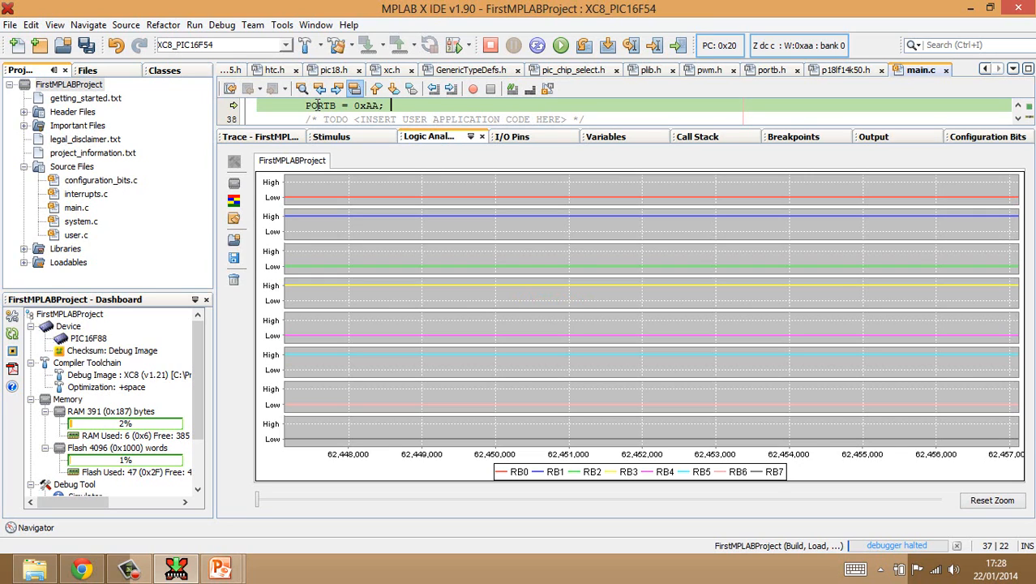
# Step: Append the comment /*10101010*/ to the PORTB = 0xAA; line
pyautogui.write('/* */')
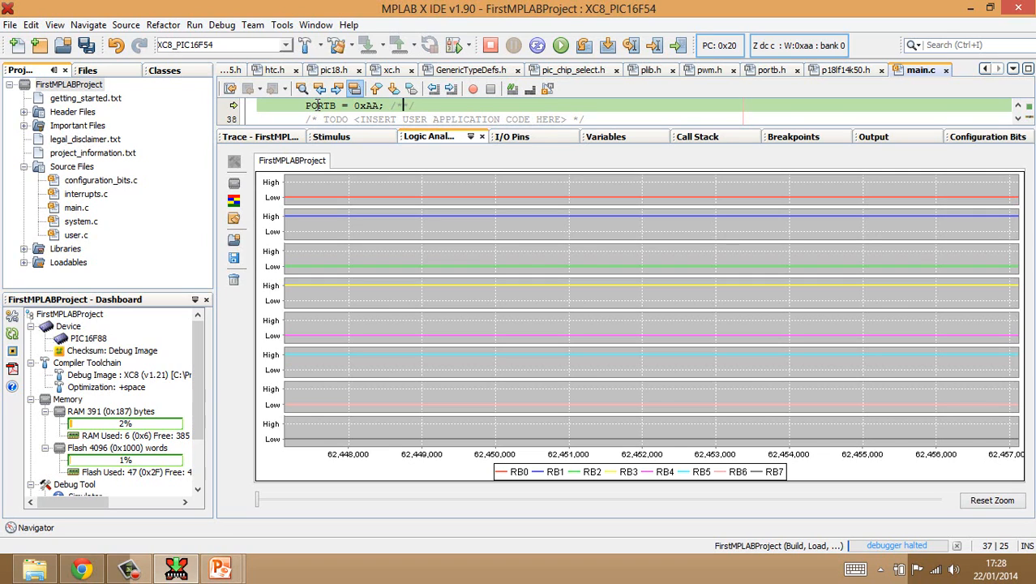
pyautogui.write('10101010')
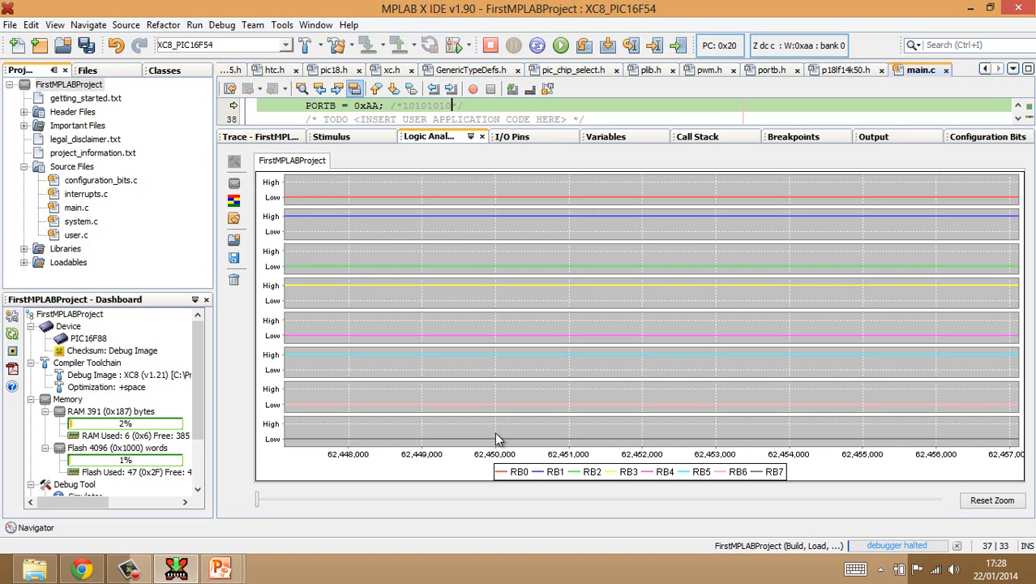
pyautogui.moveTo(308, 200)
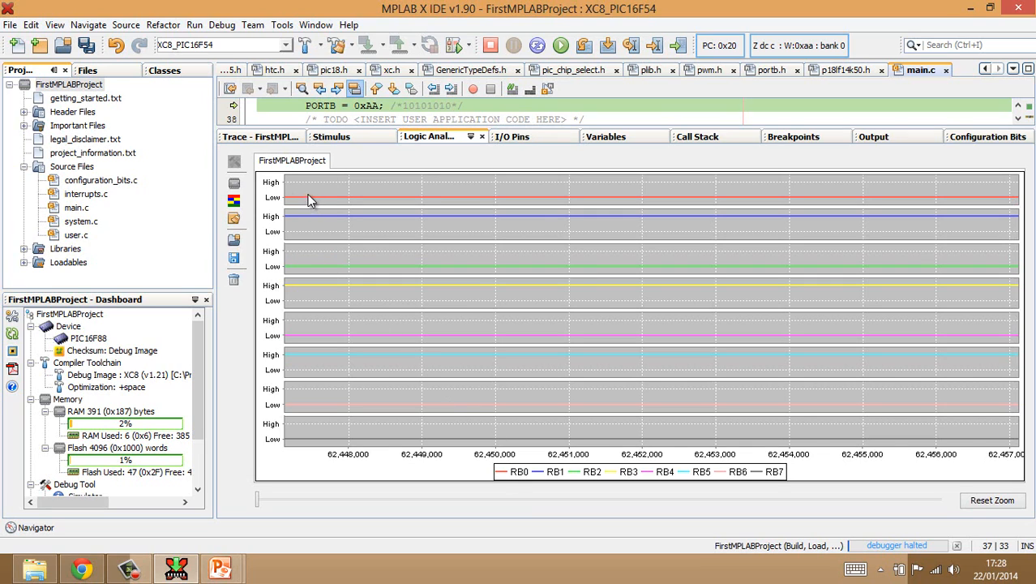
pyautogui.moveTo(322, 235)
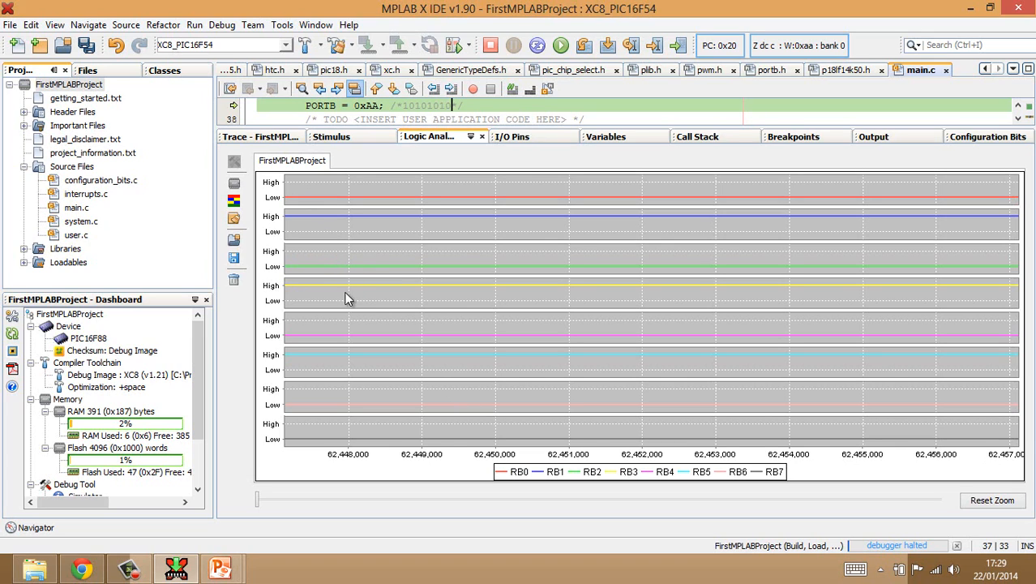
pyautogui.moveTo(349, 323)
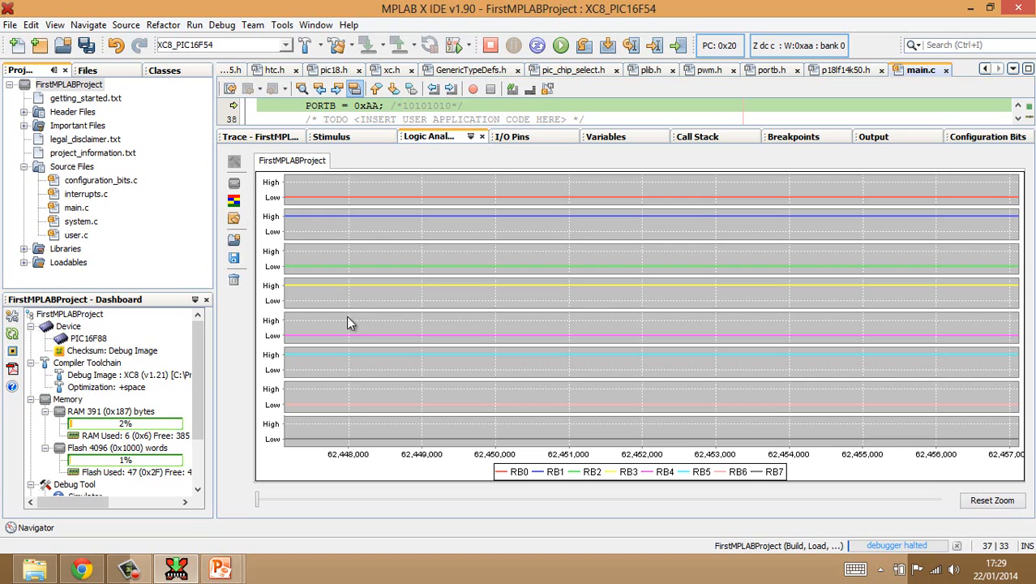
pyautogui.moveTo(348, 365)
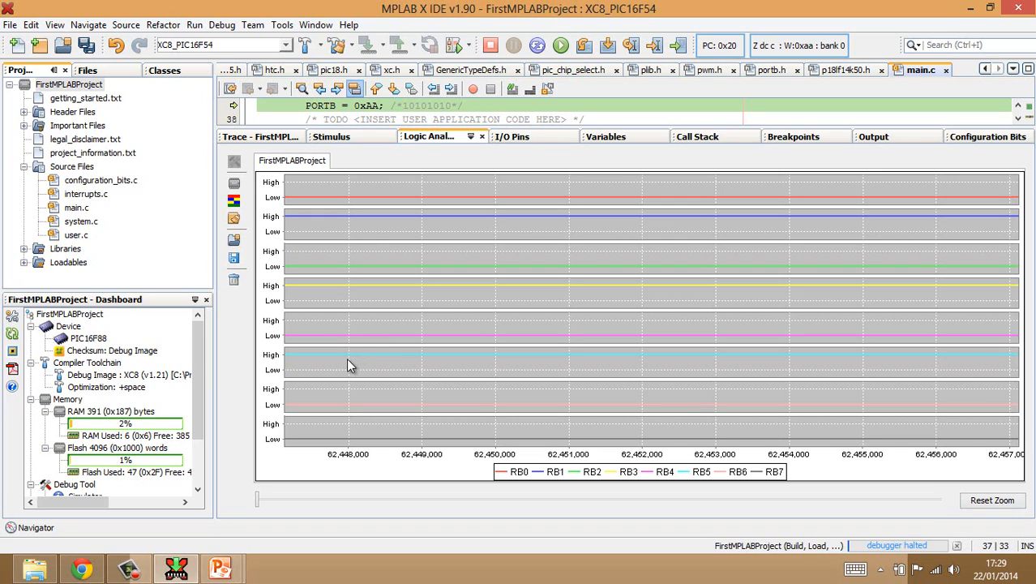
pyautogui.moveTo(365, 386)
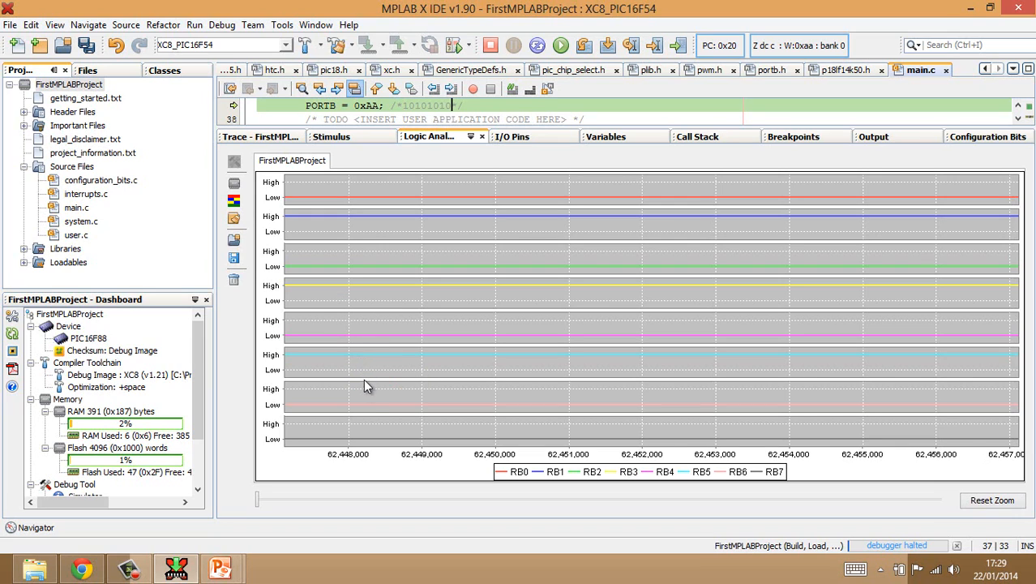
pyautogui.moveTo(351, 399)
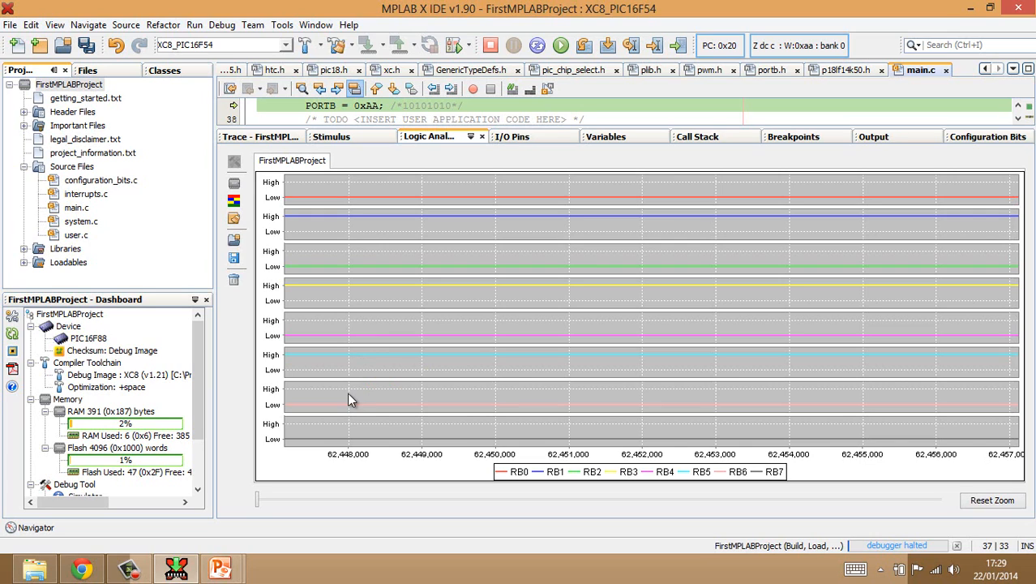
pyautogui.moveTo(416, 428)
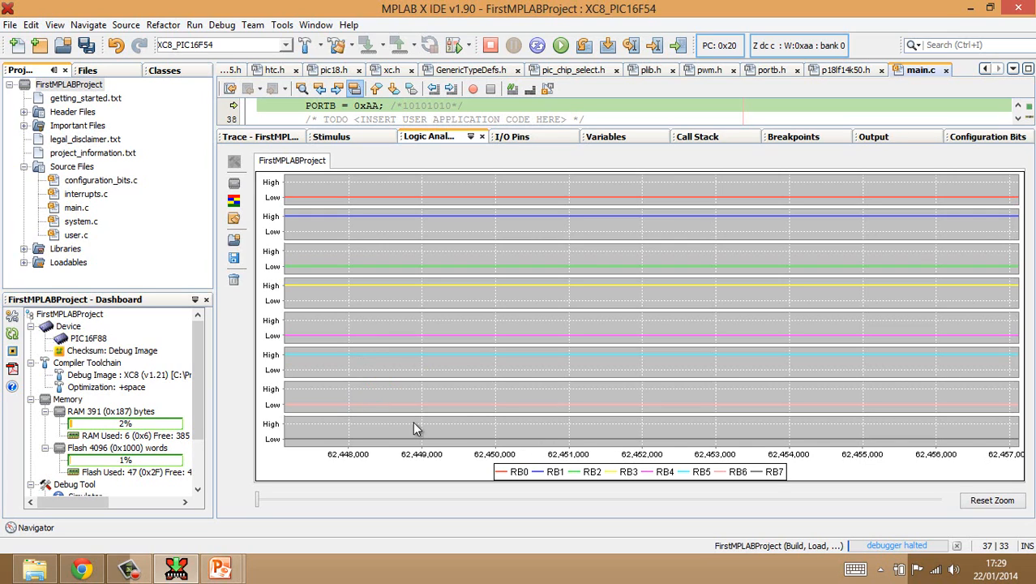
pyautogui.moveTo(361, 409)
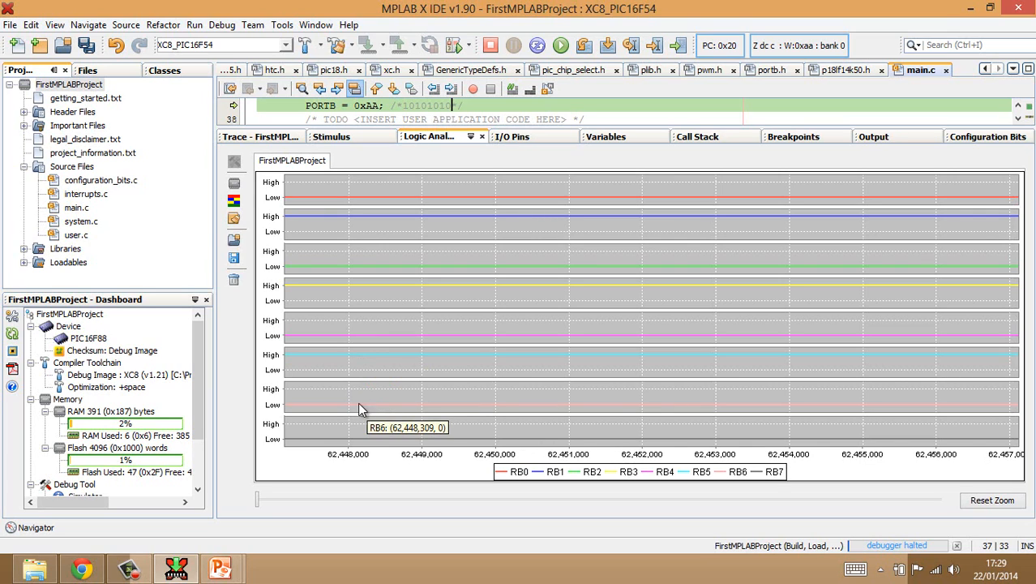
pyautogui.moveTo(339, 383)
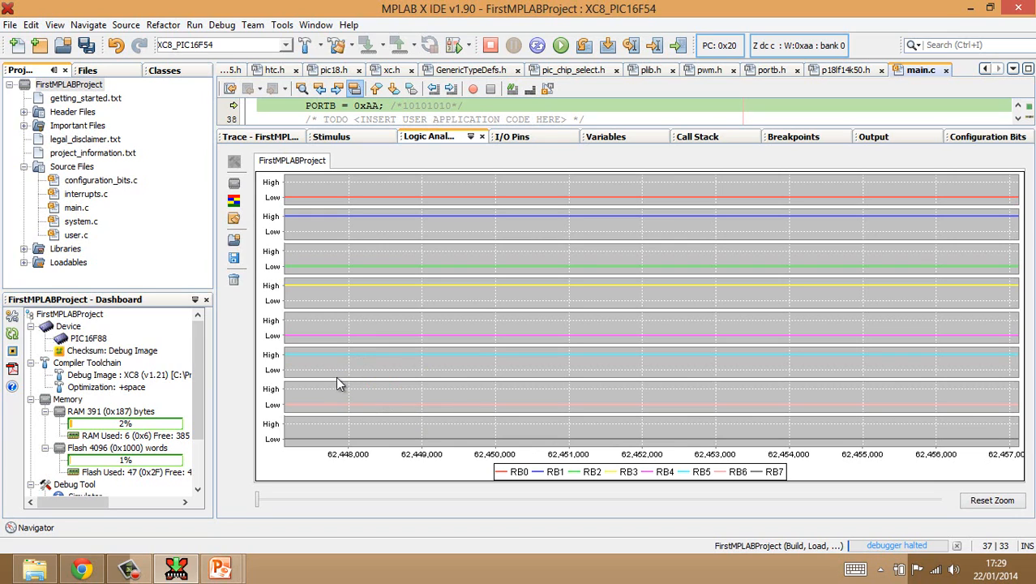
pyautogui.moveTo(325, 437)
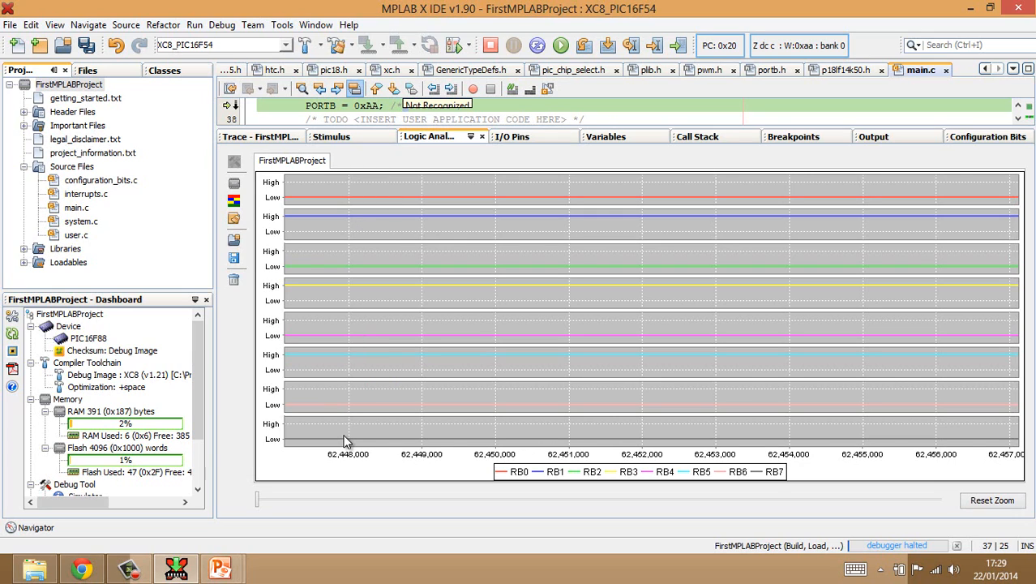
pyautogui.moveTo(344, 438)
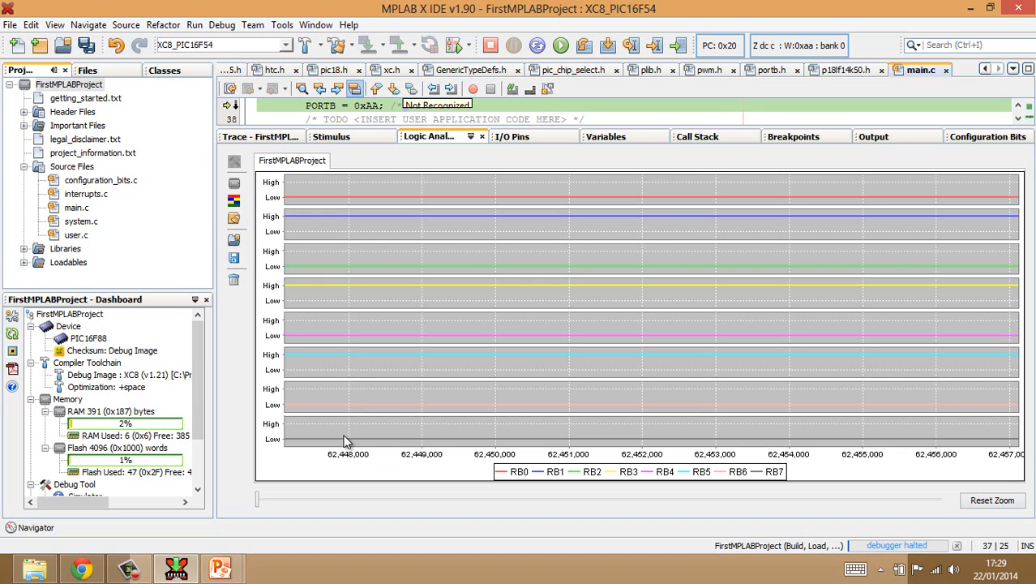
pyautogui.moveTo(243, 495)
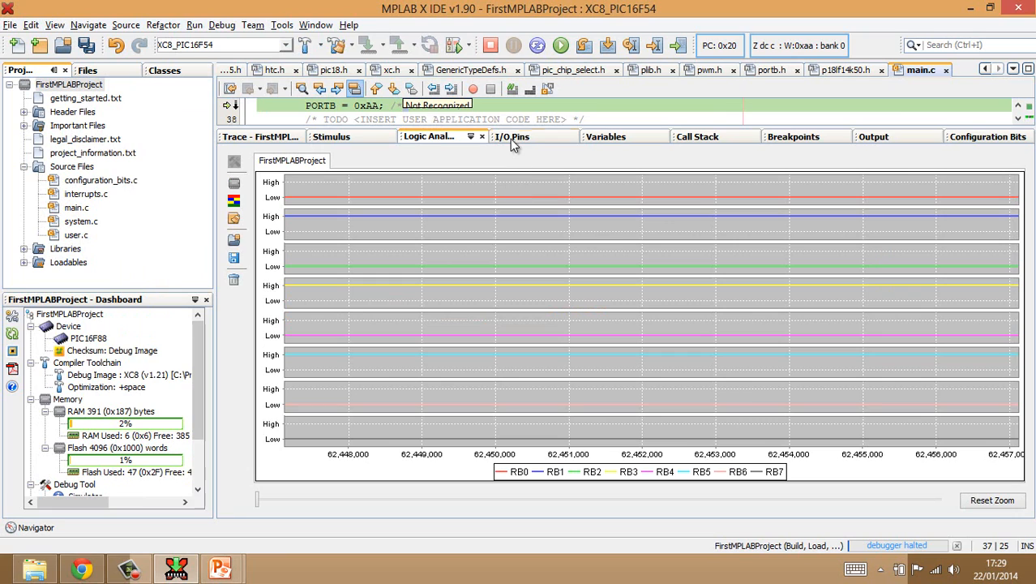
# Step: Add new pin watches in the I/O Pins window for port B pins RB0 through RB7
pyautogui.click(511, 136)
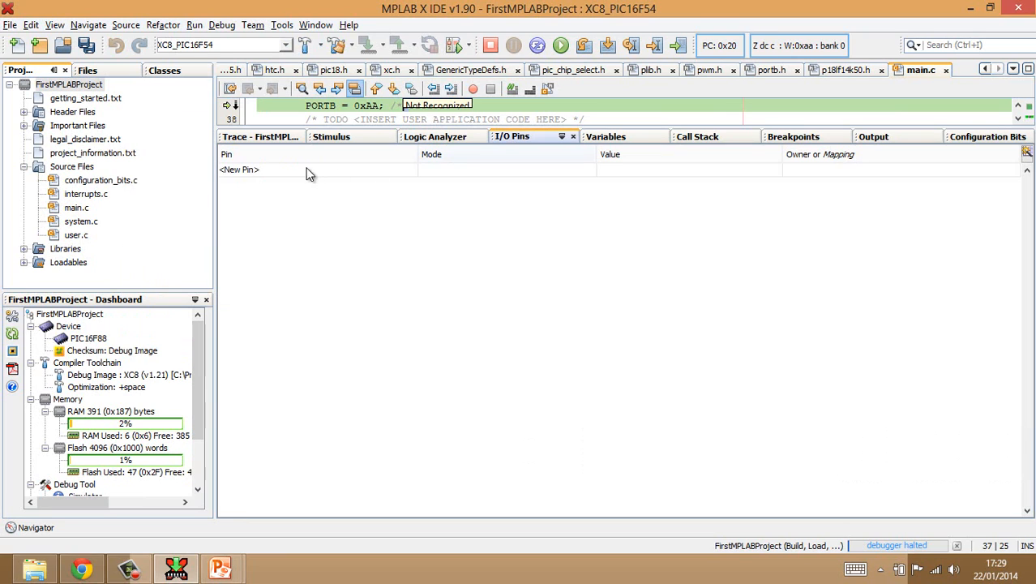
pyautogui.rightClick(240, 169)
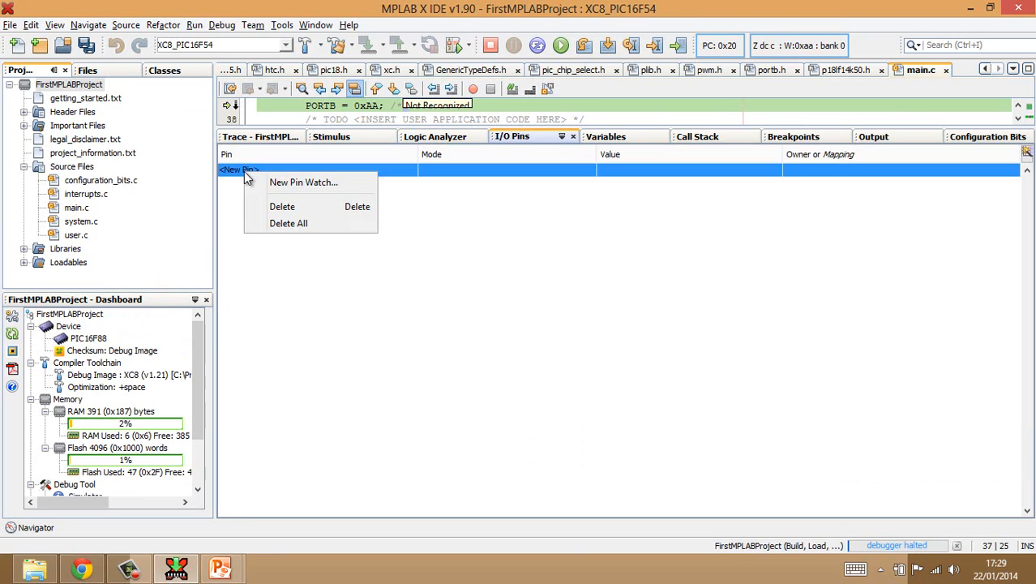
pyautogui.moveTo(304, 181)
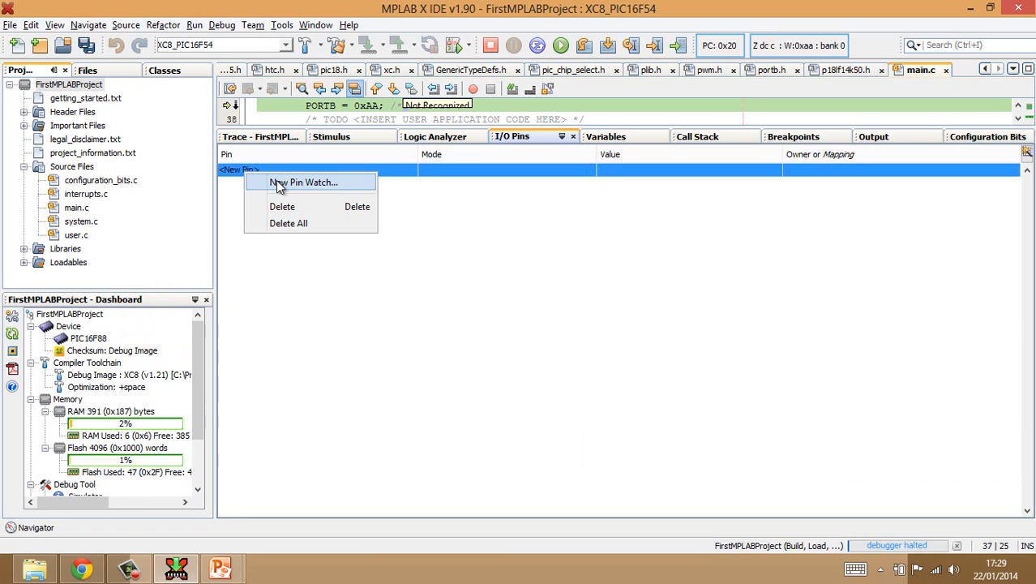
pyautogui.click(304, 181)
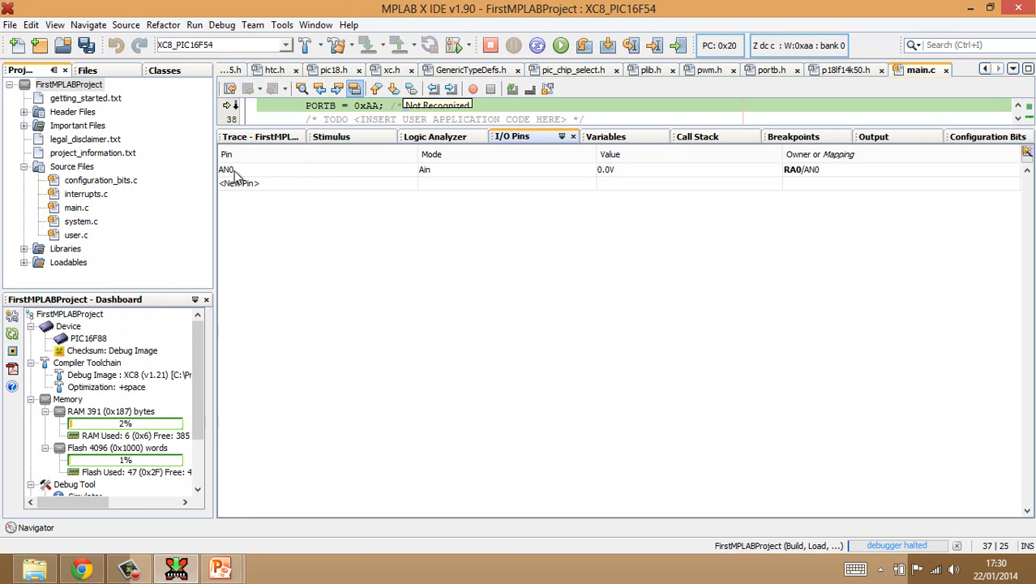
pyautogui.rightClick(231, 169)
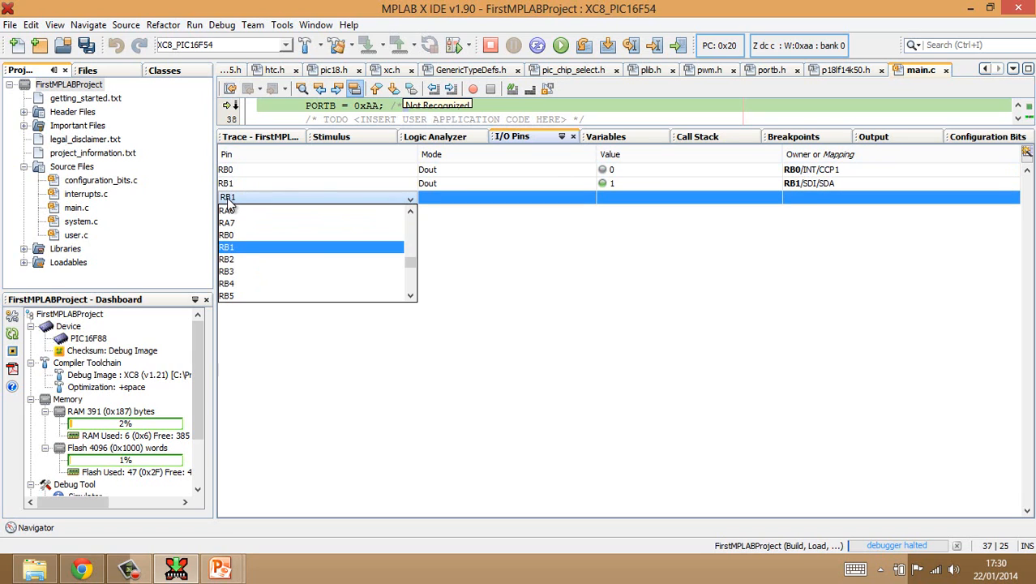
pyautogui.click(226, 258)
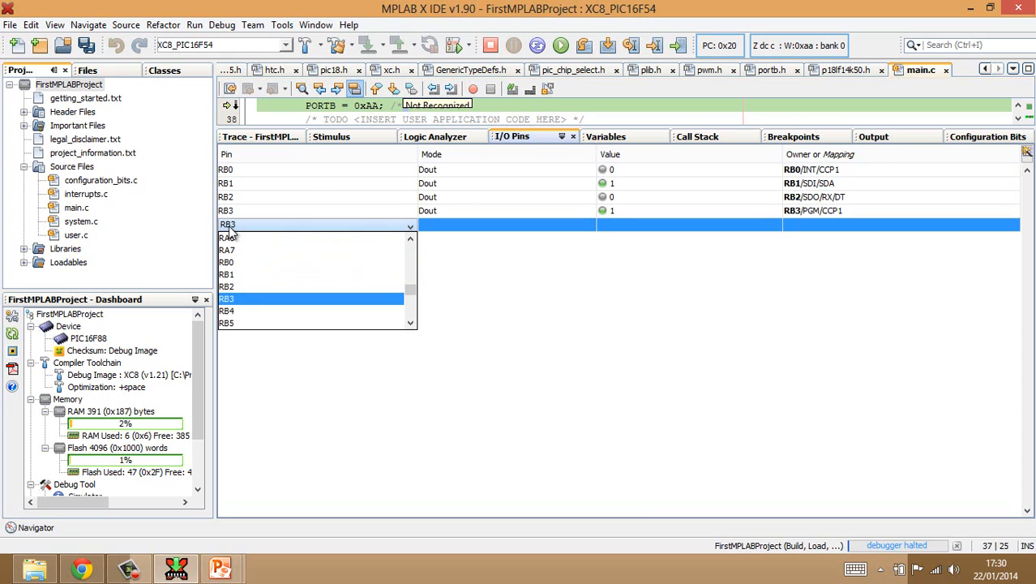
pyautogui.click(227, 311)
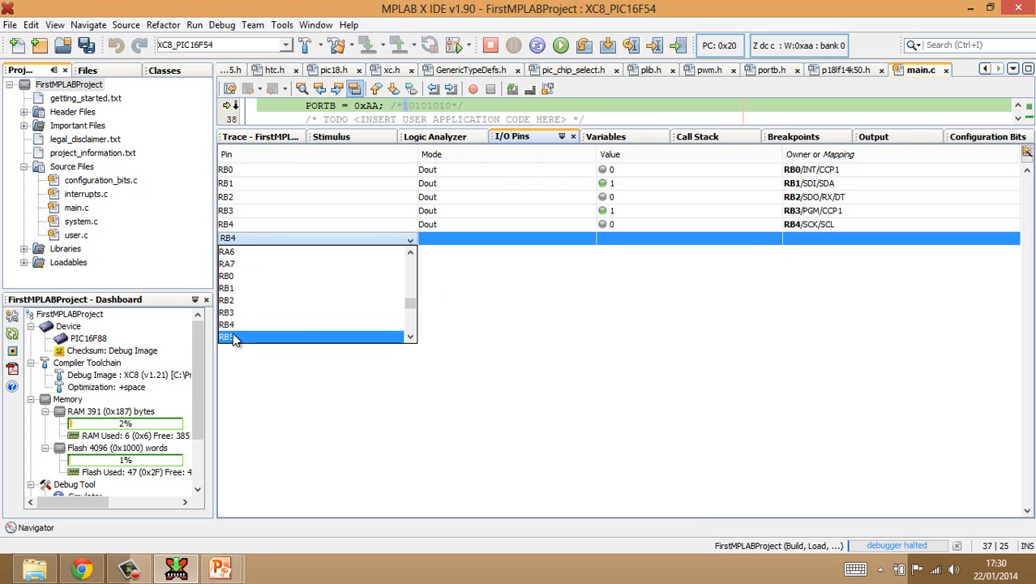
pyautogui.click(227, 336)
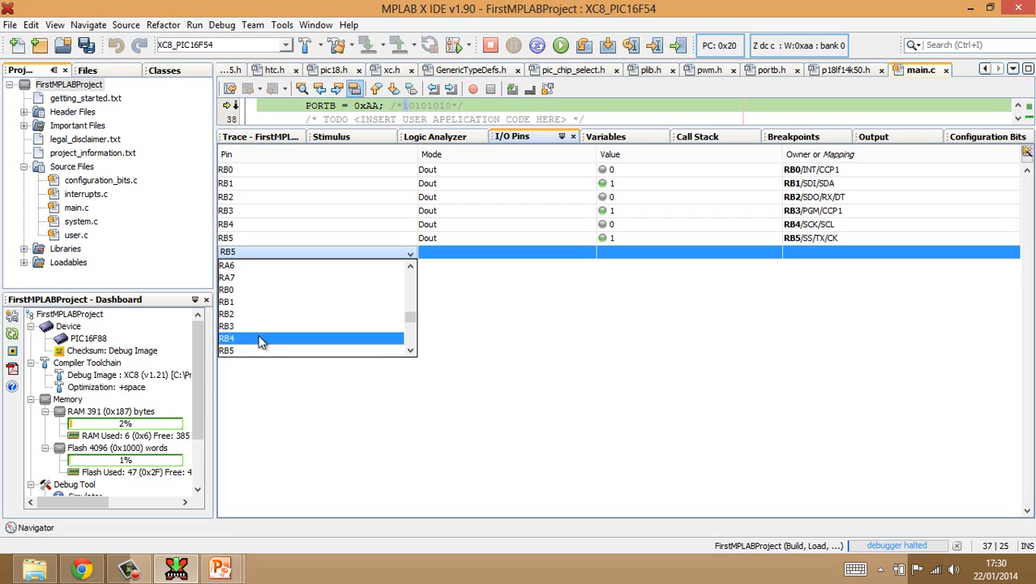
pyautogui.click(227, 338)
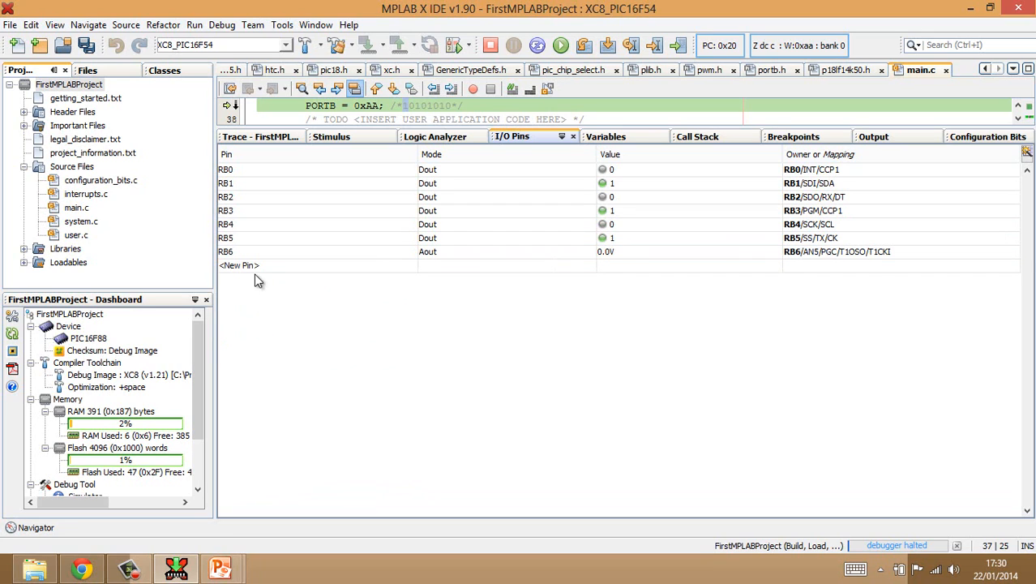
pyautogui.click(239, 265)
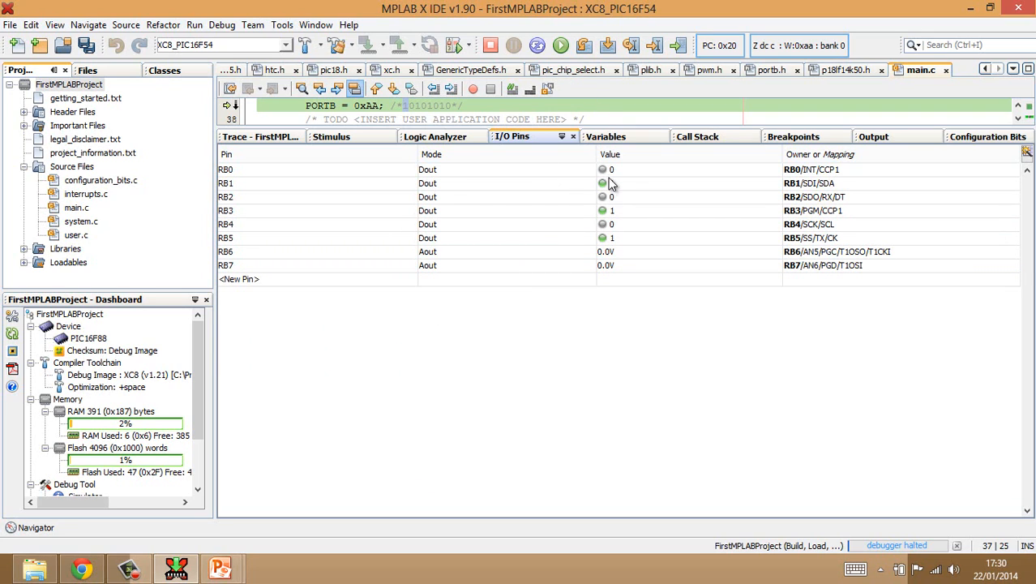
# Step: Run the simulated program again, then pause it so it halts at PC 0x1F
pyautogui.click(602, 182)
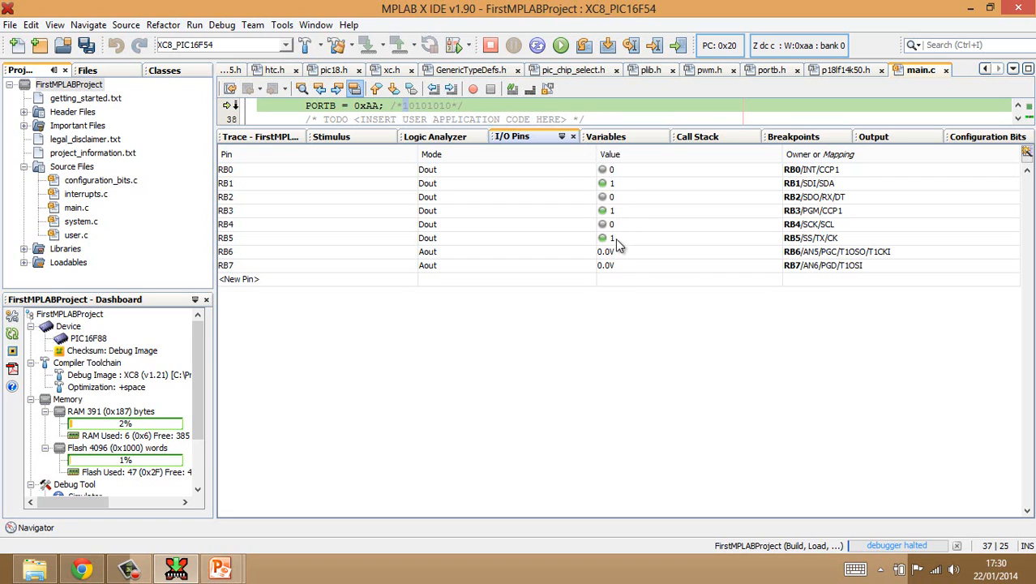
pyautogui.moveTo(609, 262)
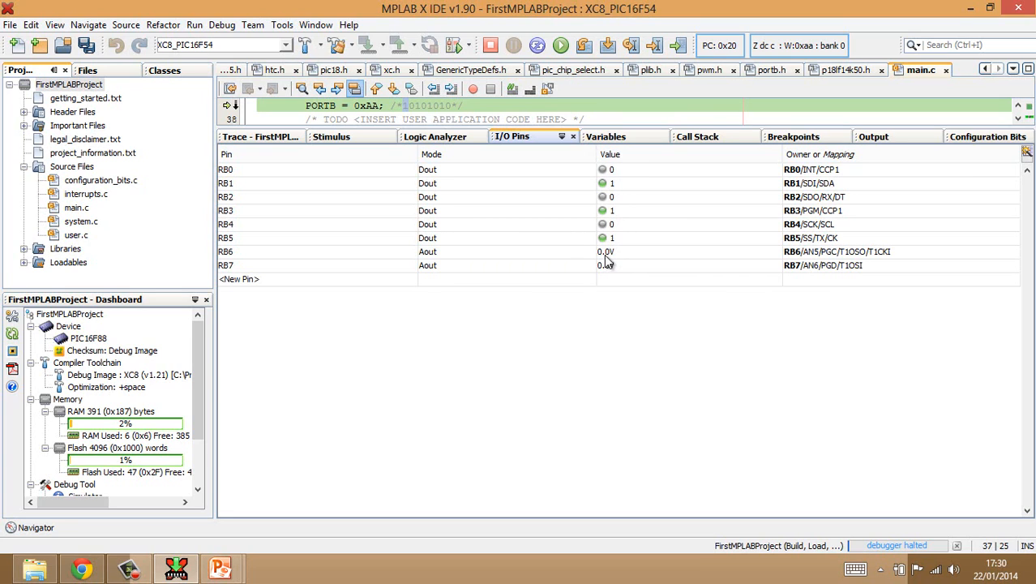
pyautogui.moveTo(632, 270)
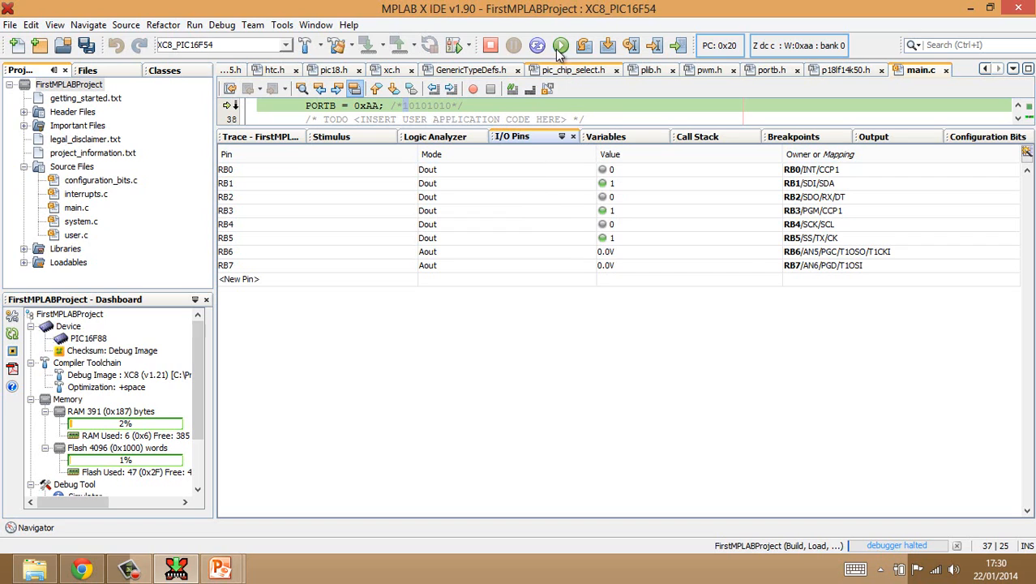
pyautogui.click(561, 45)
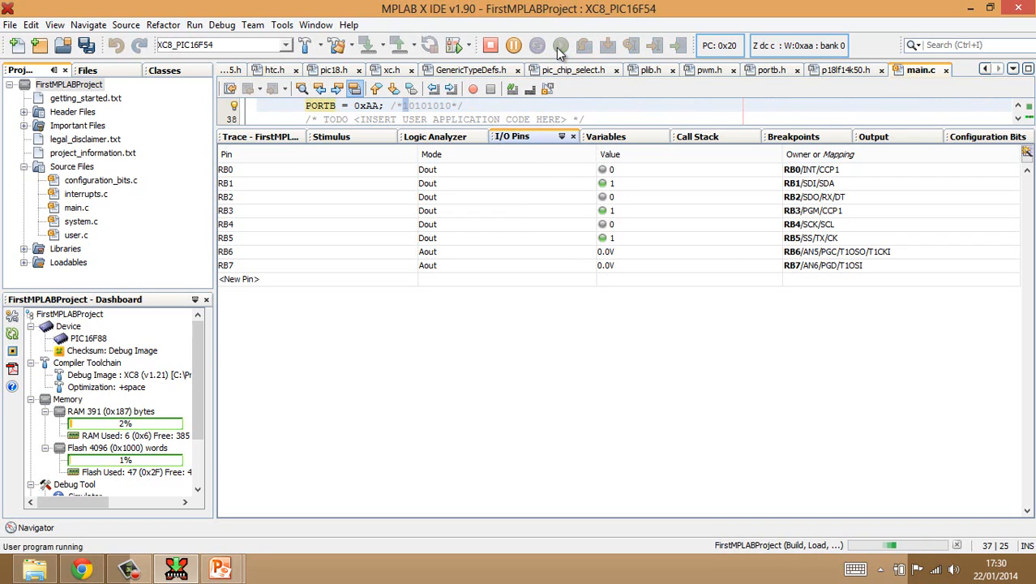
pyautogui.click(537, 44)
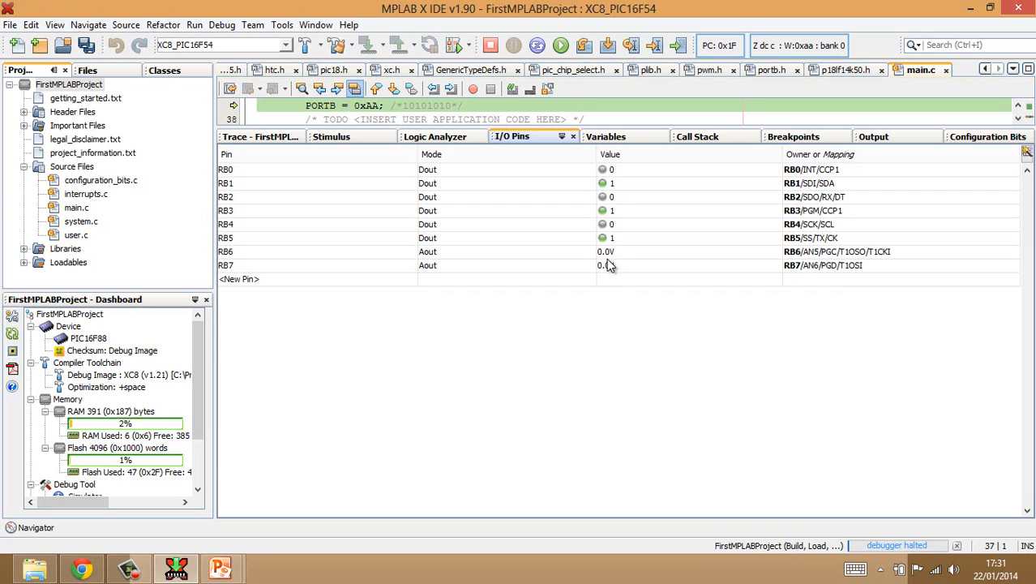
pyautogui.moveTo(610, 265)
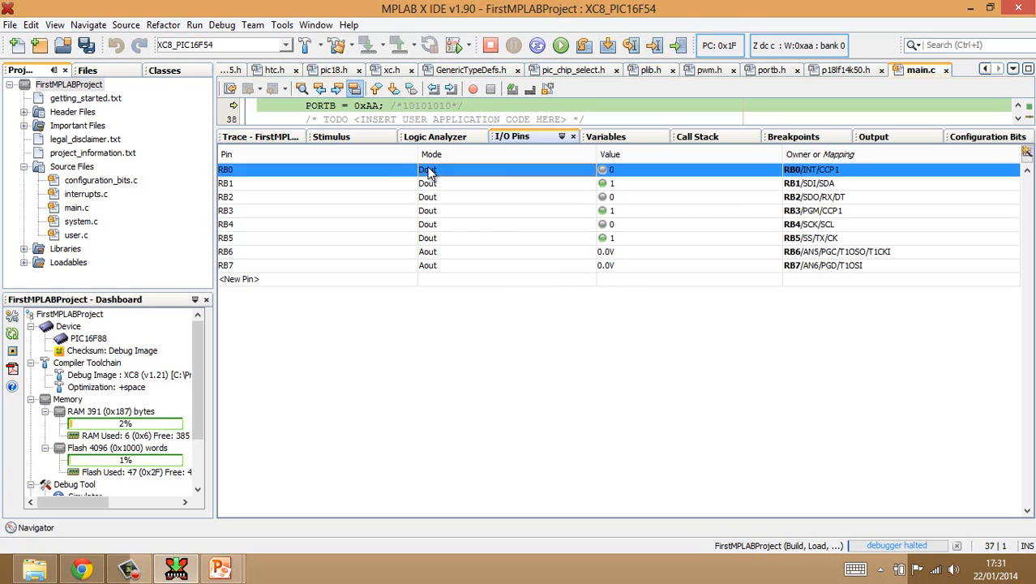
pyautogui.click(427, 183)
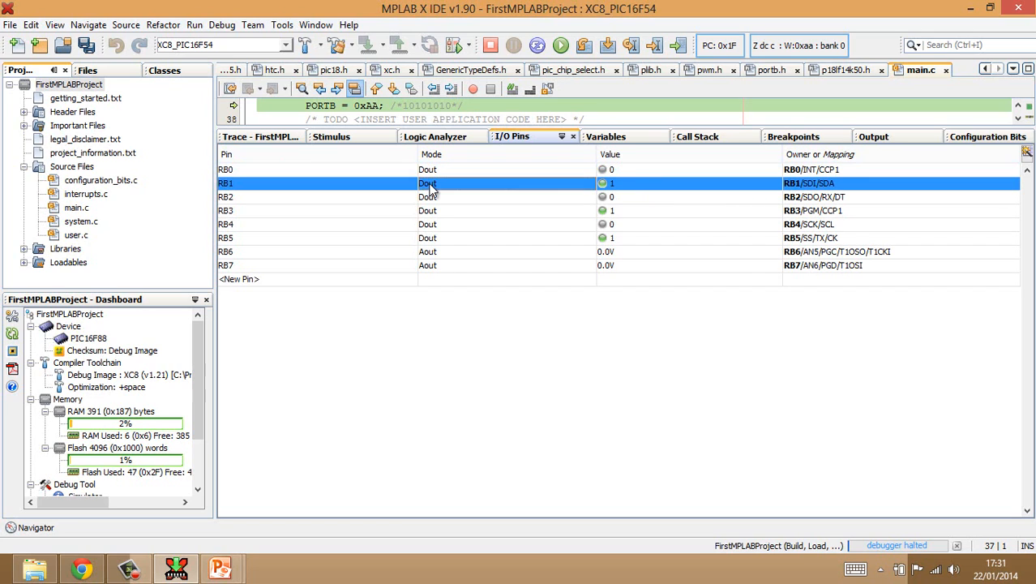
pyautogui.moveTo(431, 252)
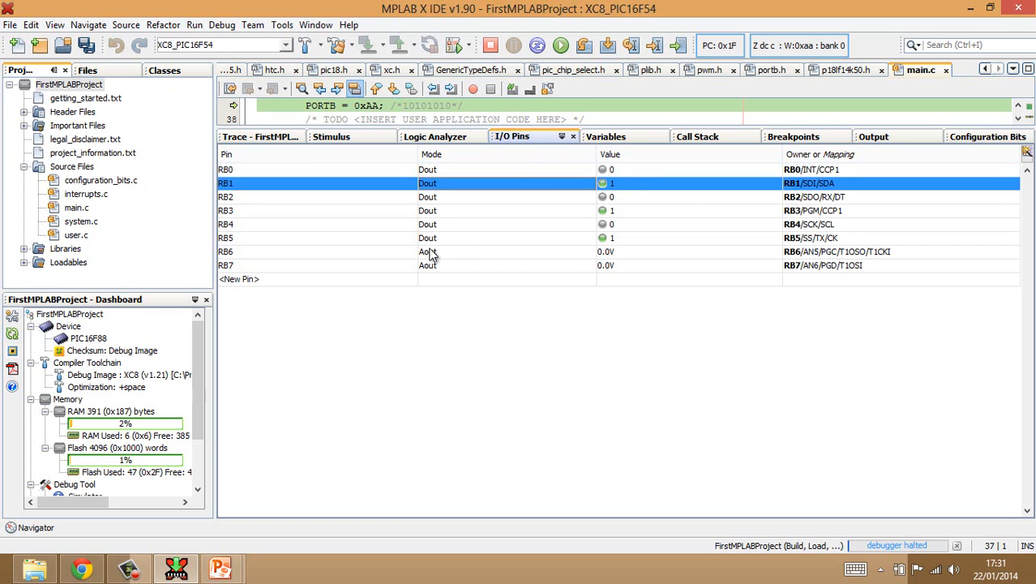
pyautogui.click(428, 265)
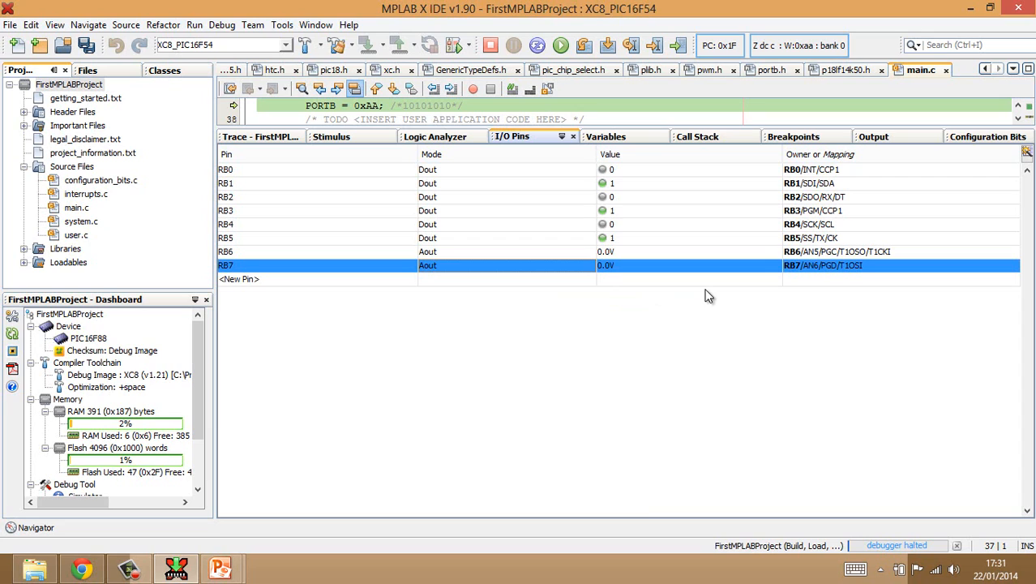
pyautogui.moveTo(434, 256)
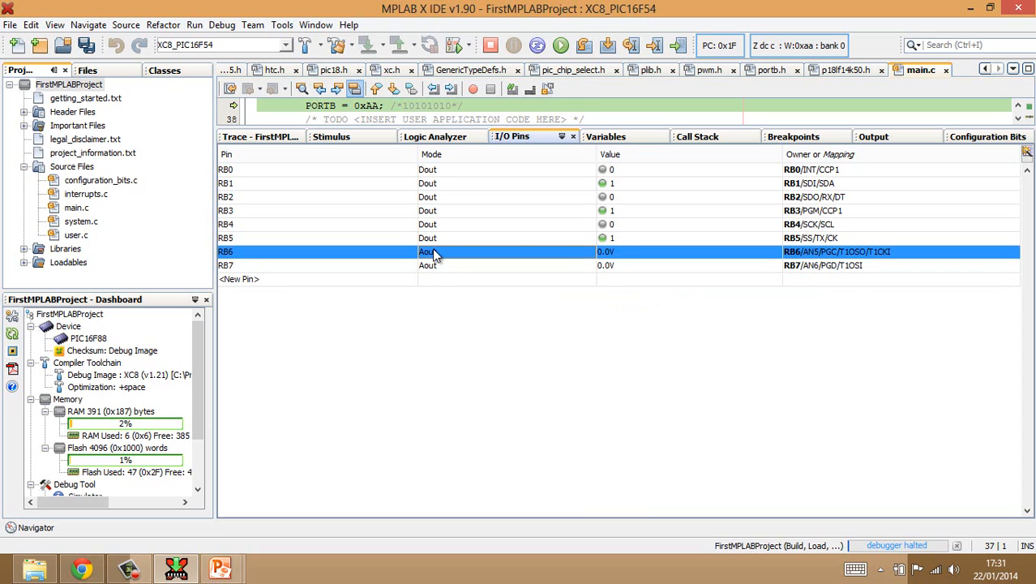
pyautogui.click(316, 238)
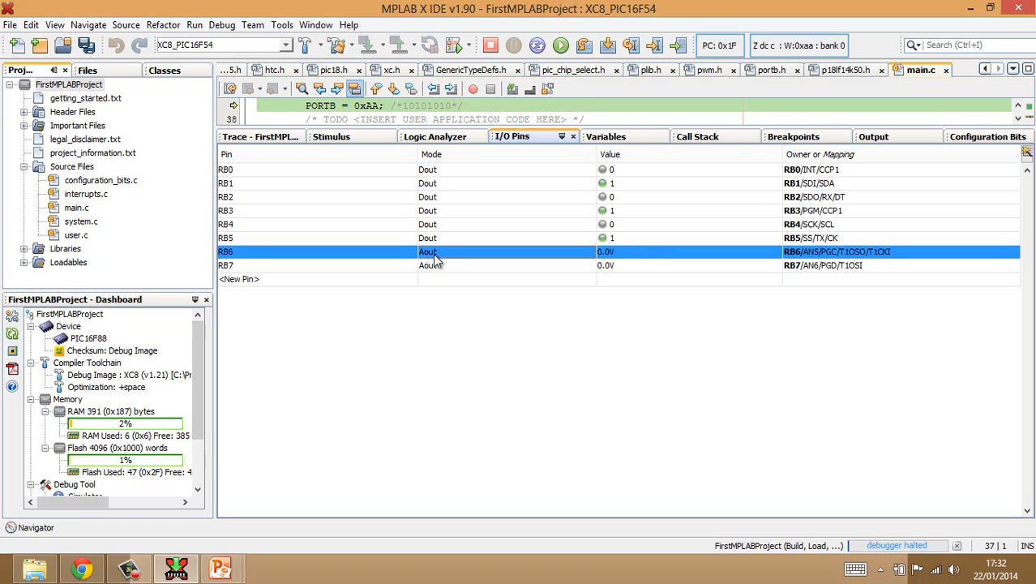
pyautogui.click(430, 265)
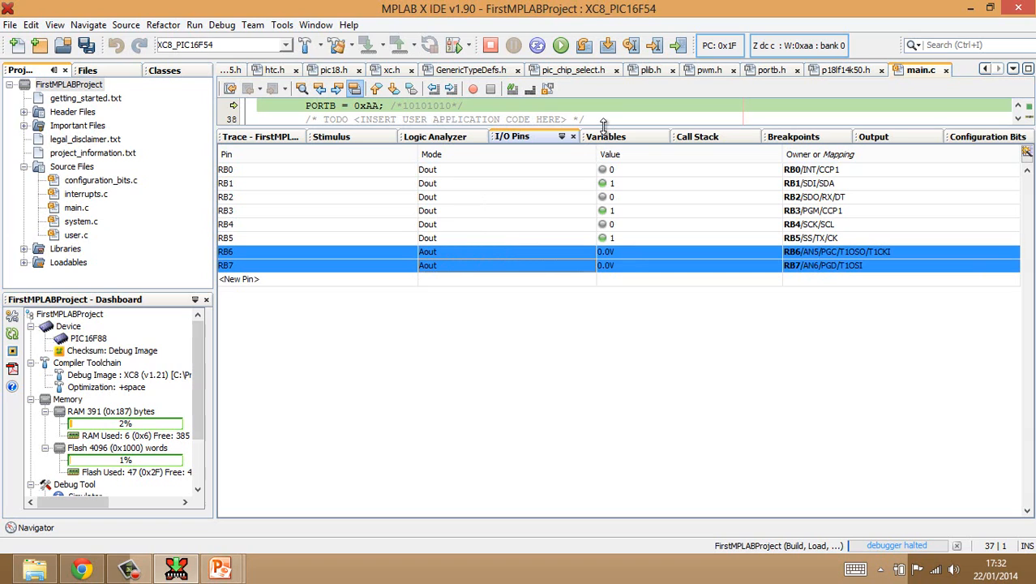
pyautogui.moveTo(370, 180)
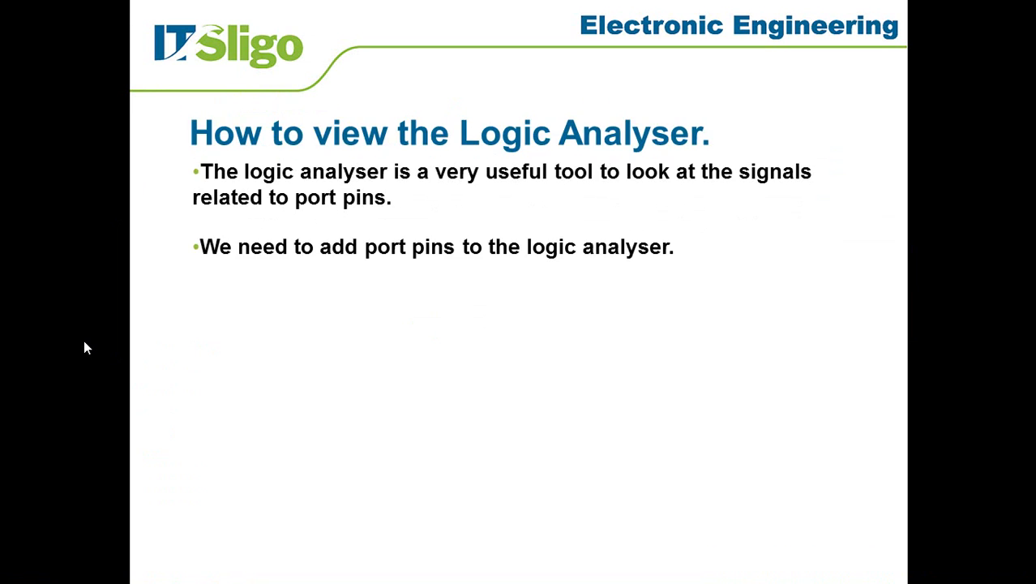
# Step: Advance the slideshow past the Logic Analyser slide to 'How to view port pin peripherals'
pyautogui.press('Right')
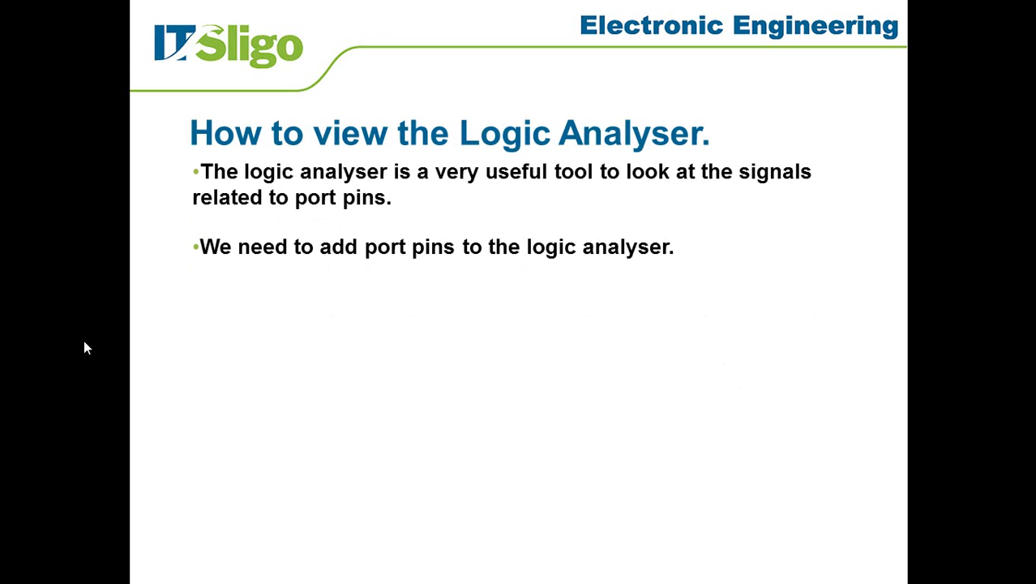
pyautogui.press('Right')
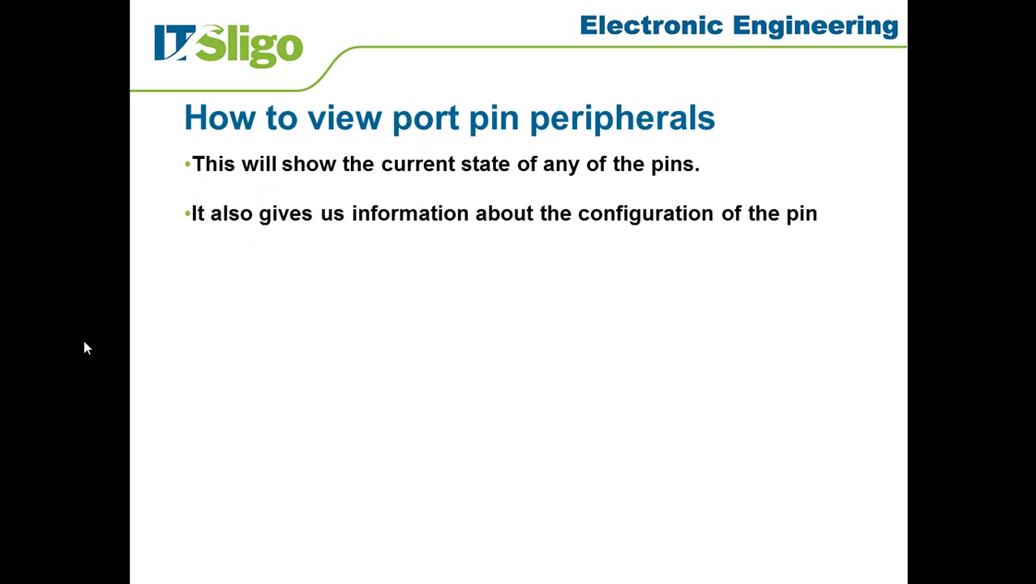